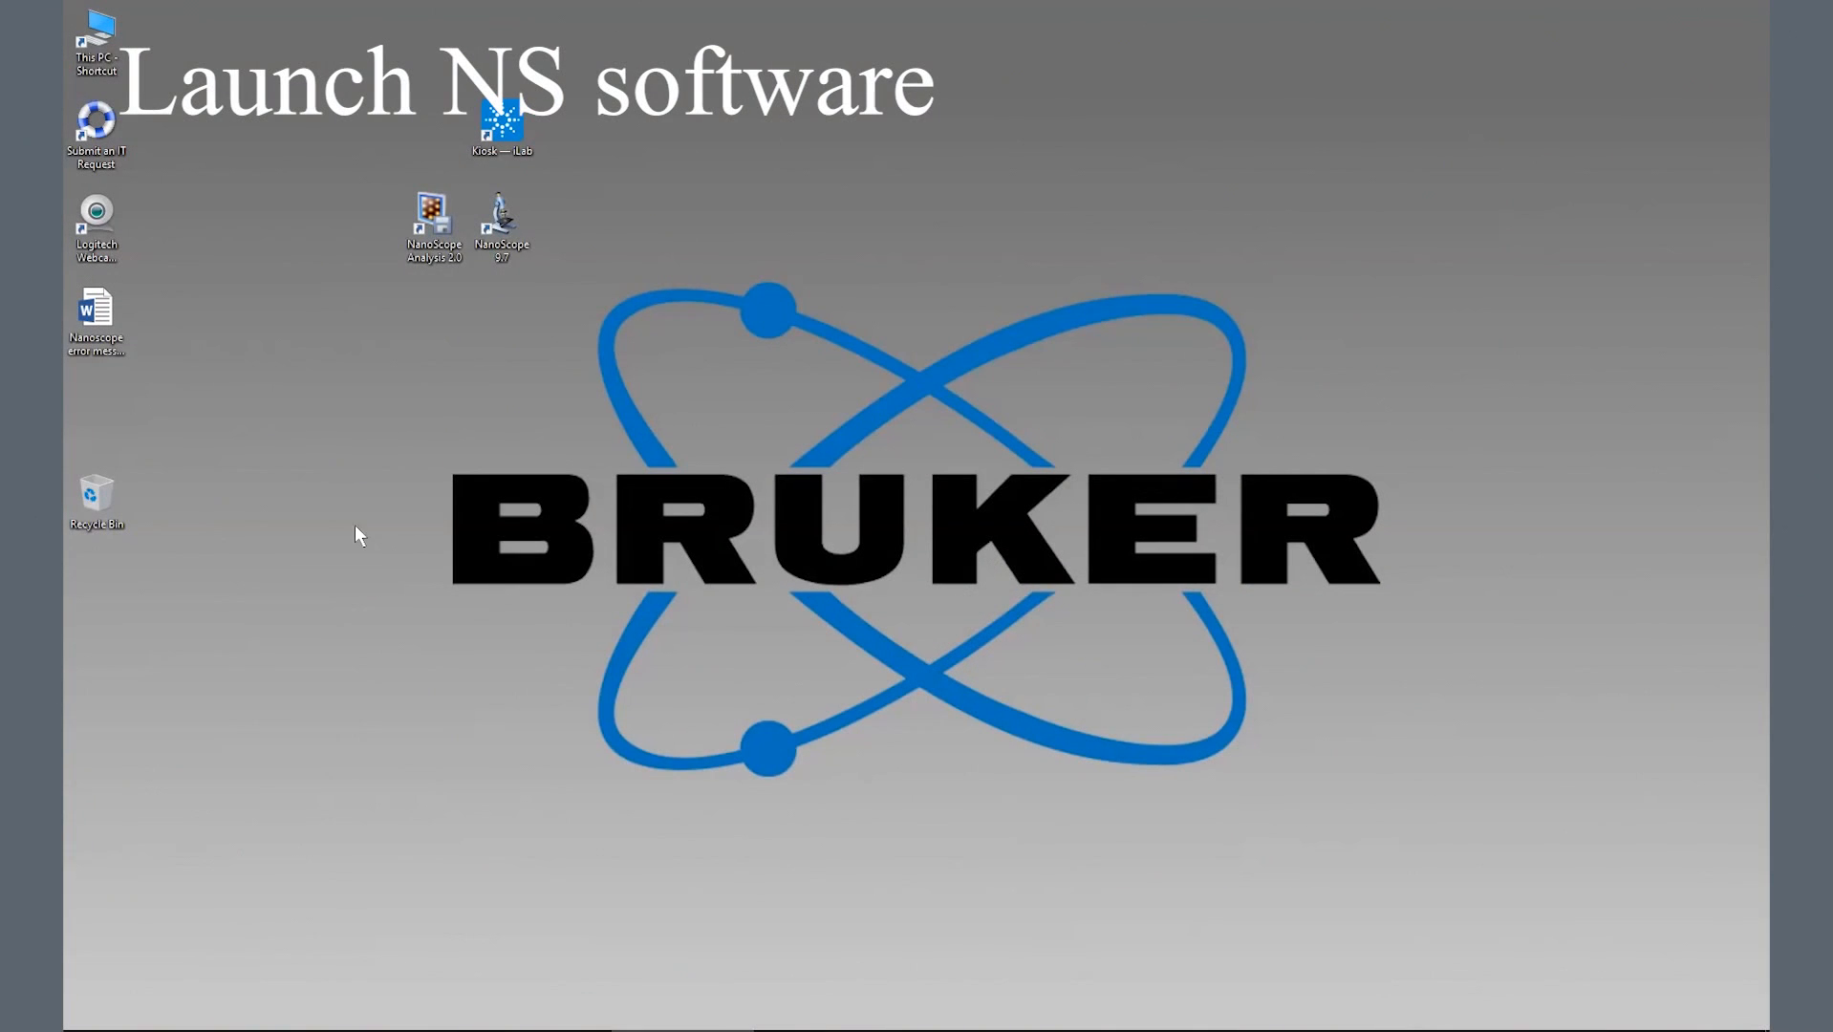
# - Launch NanoScope and load the TappingMode in Air - Standard experiment
pyautogui.doubleClick(501, 218)
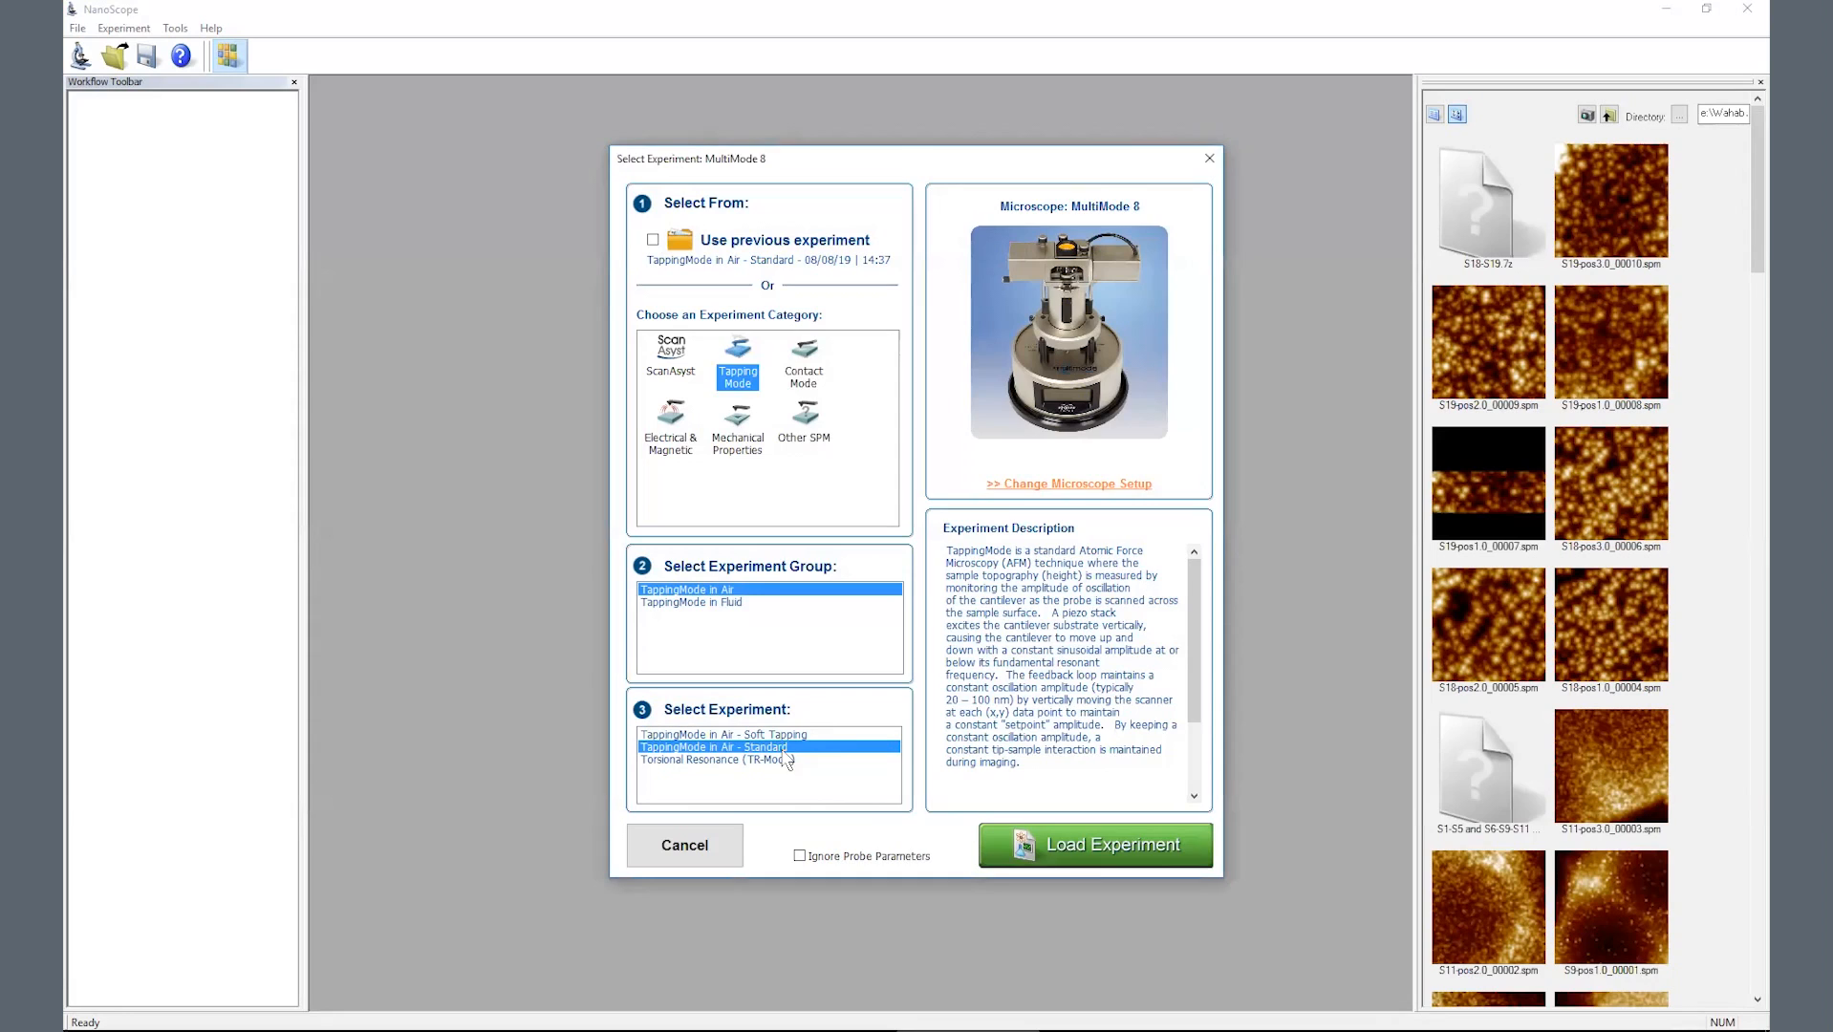
pyautogui.click(1093, 845)
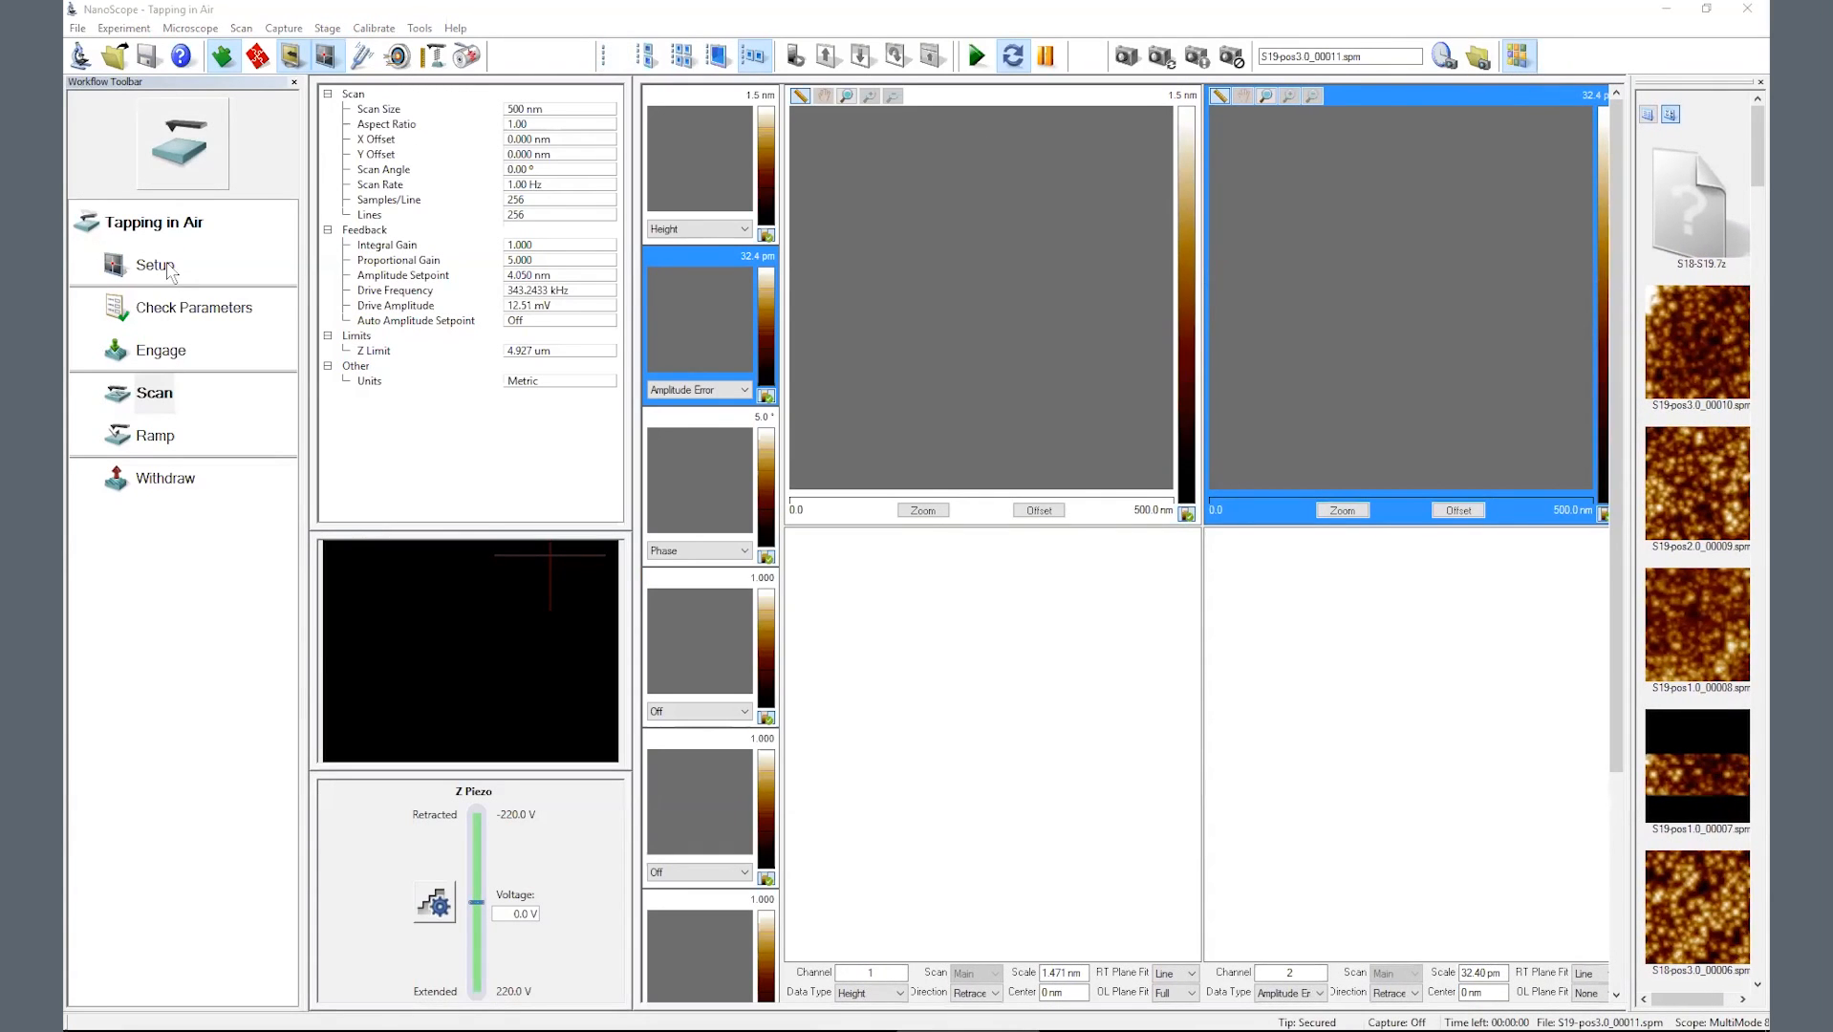
# - In Setup's Select Probe, declare a new probe of type NCHV-A with its serial entered
pyautogui.click(154, 266)
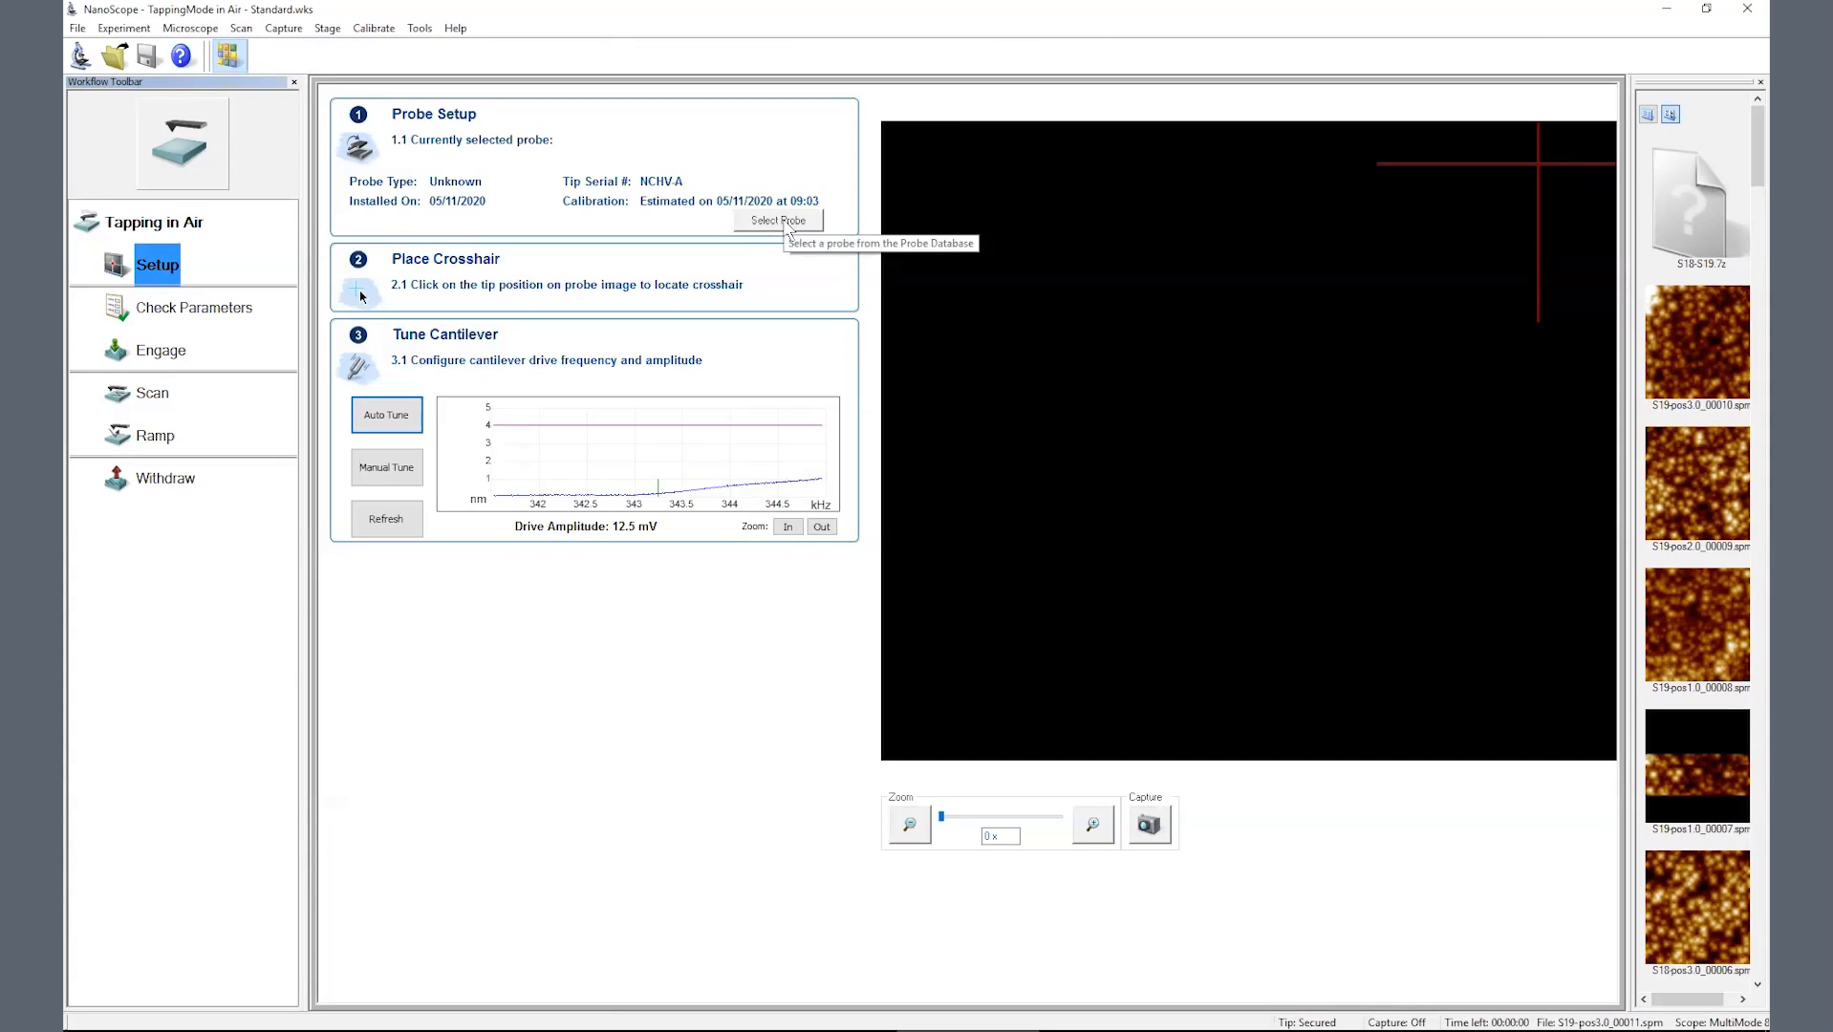
pyautogui.click(776, 222)
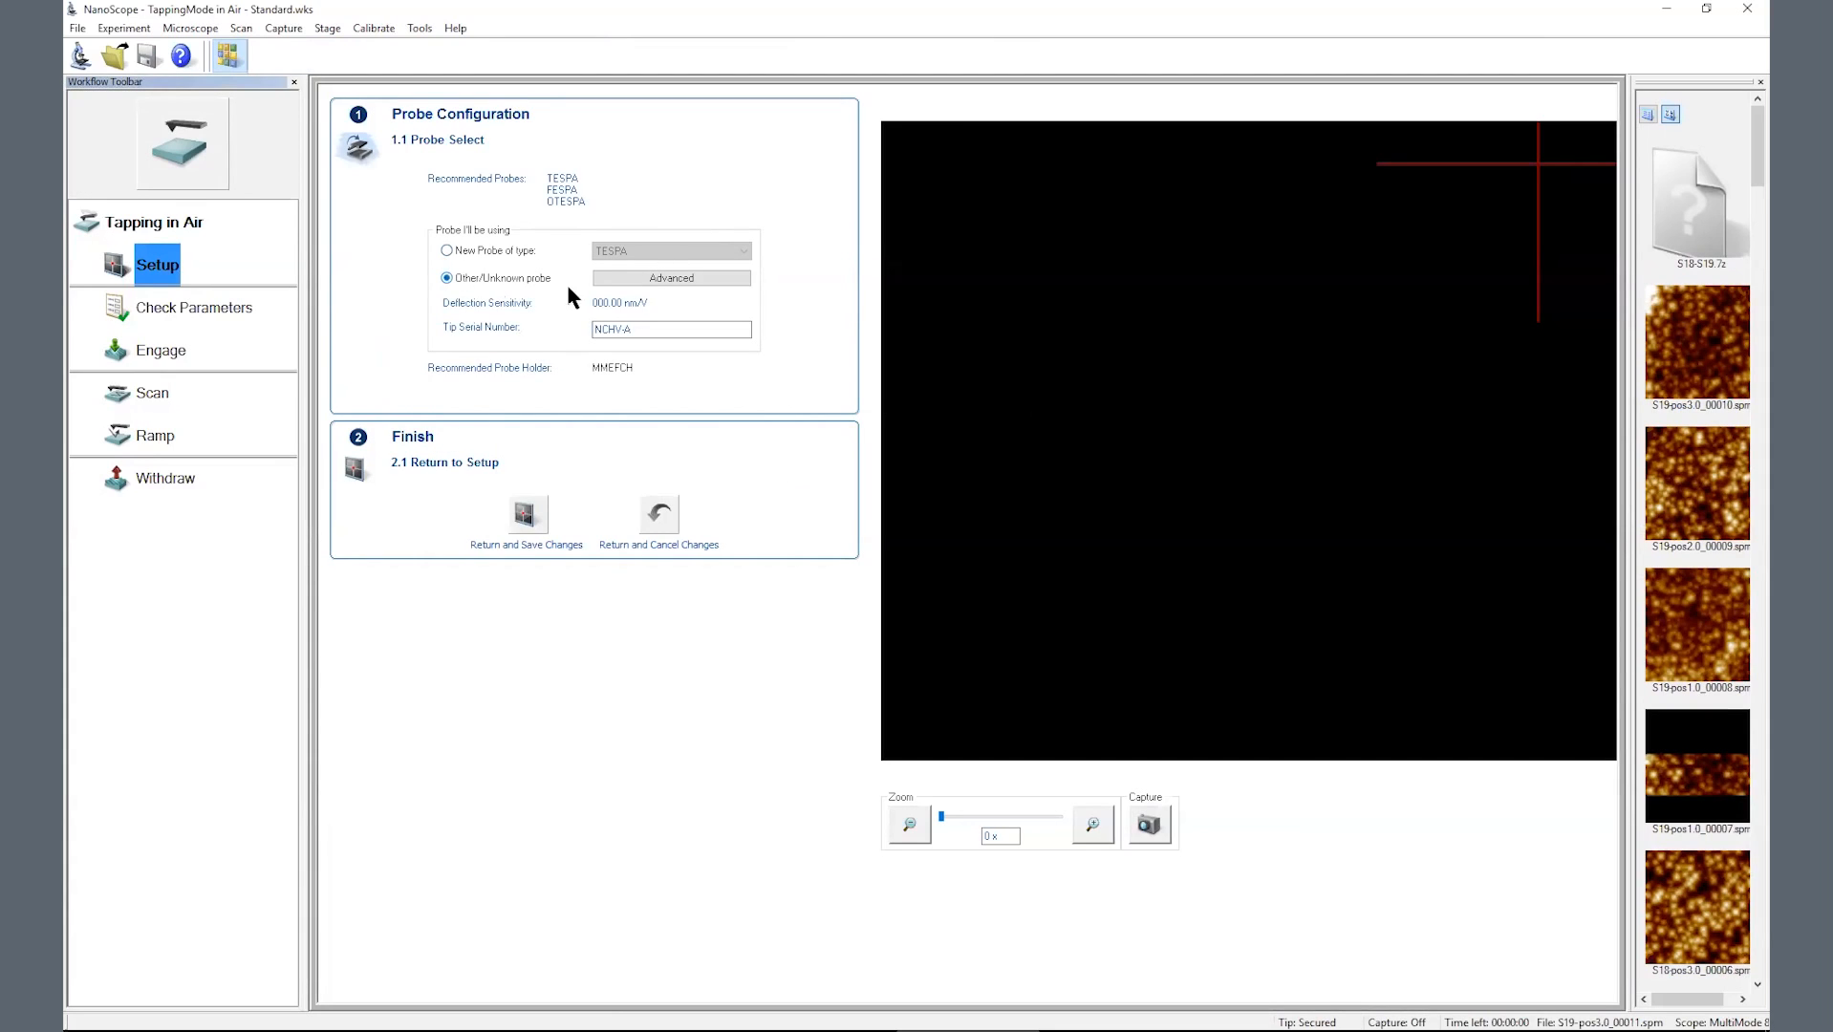
pyautogui.click(743, 250)
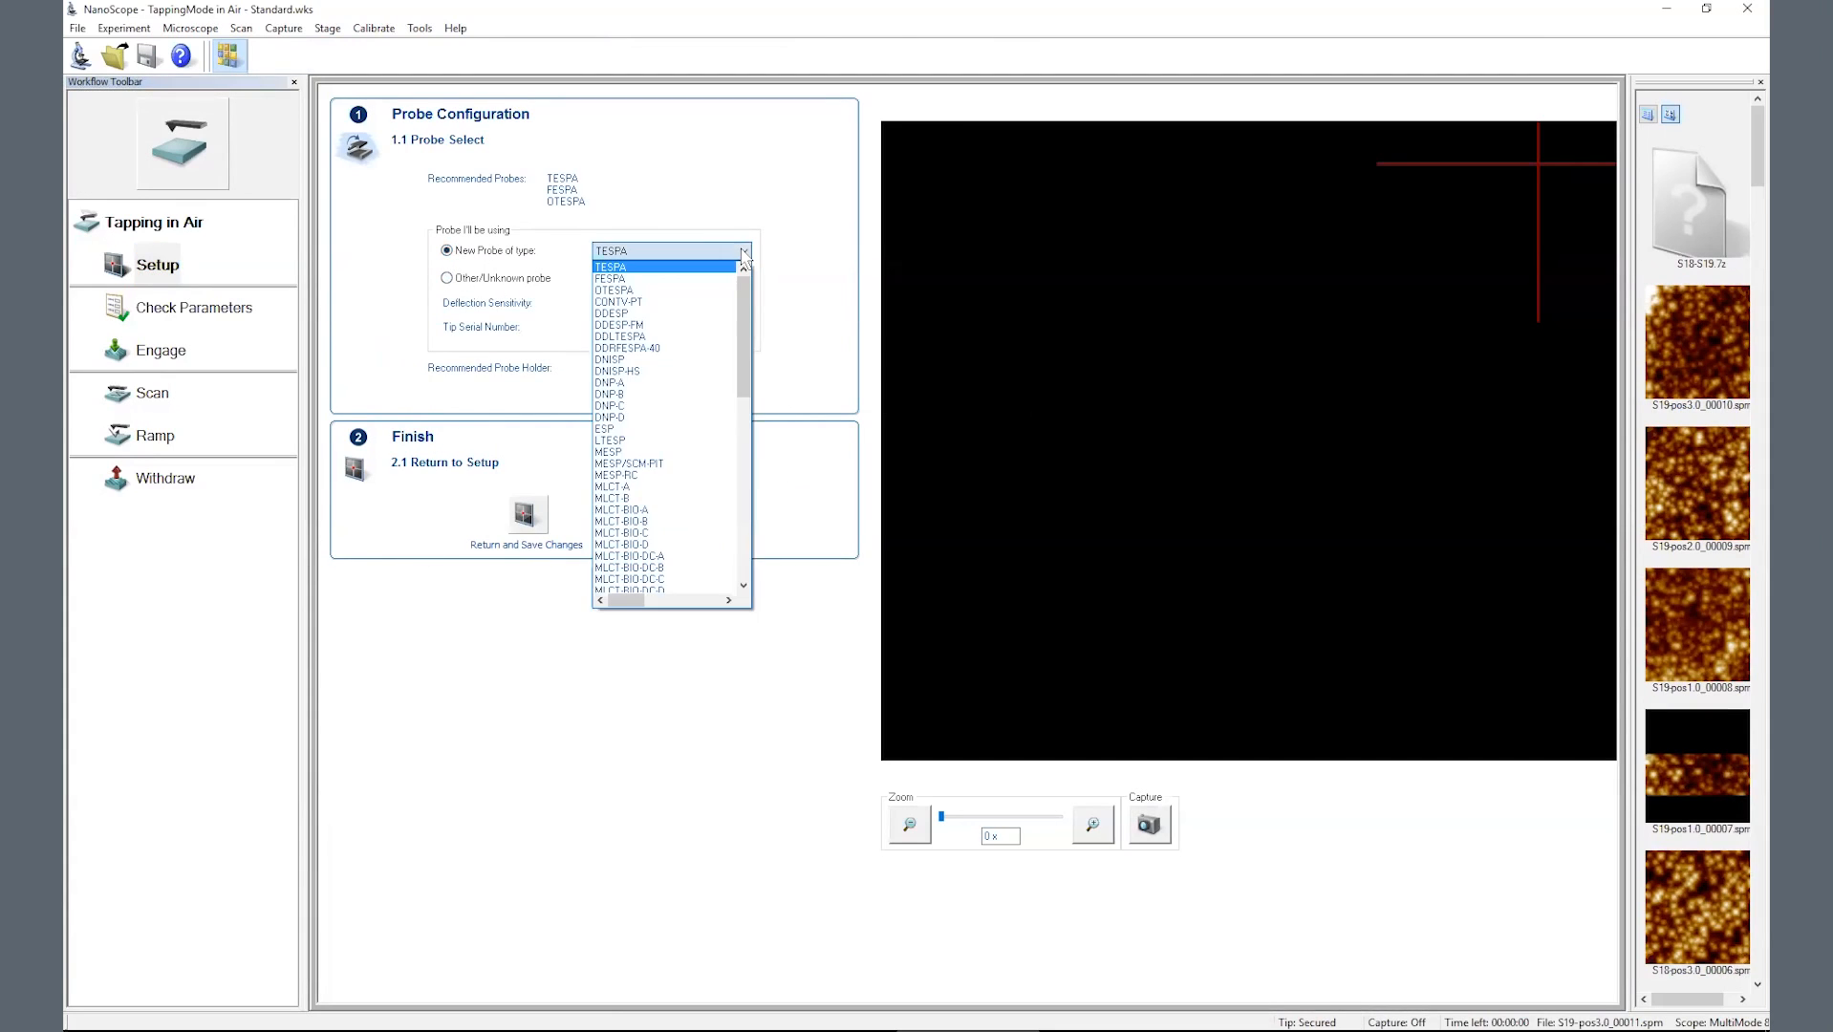
pyautogui.click(667, 250)
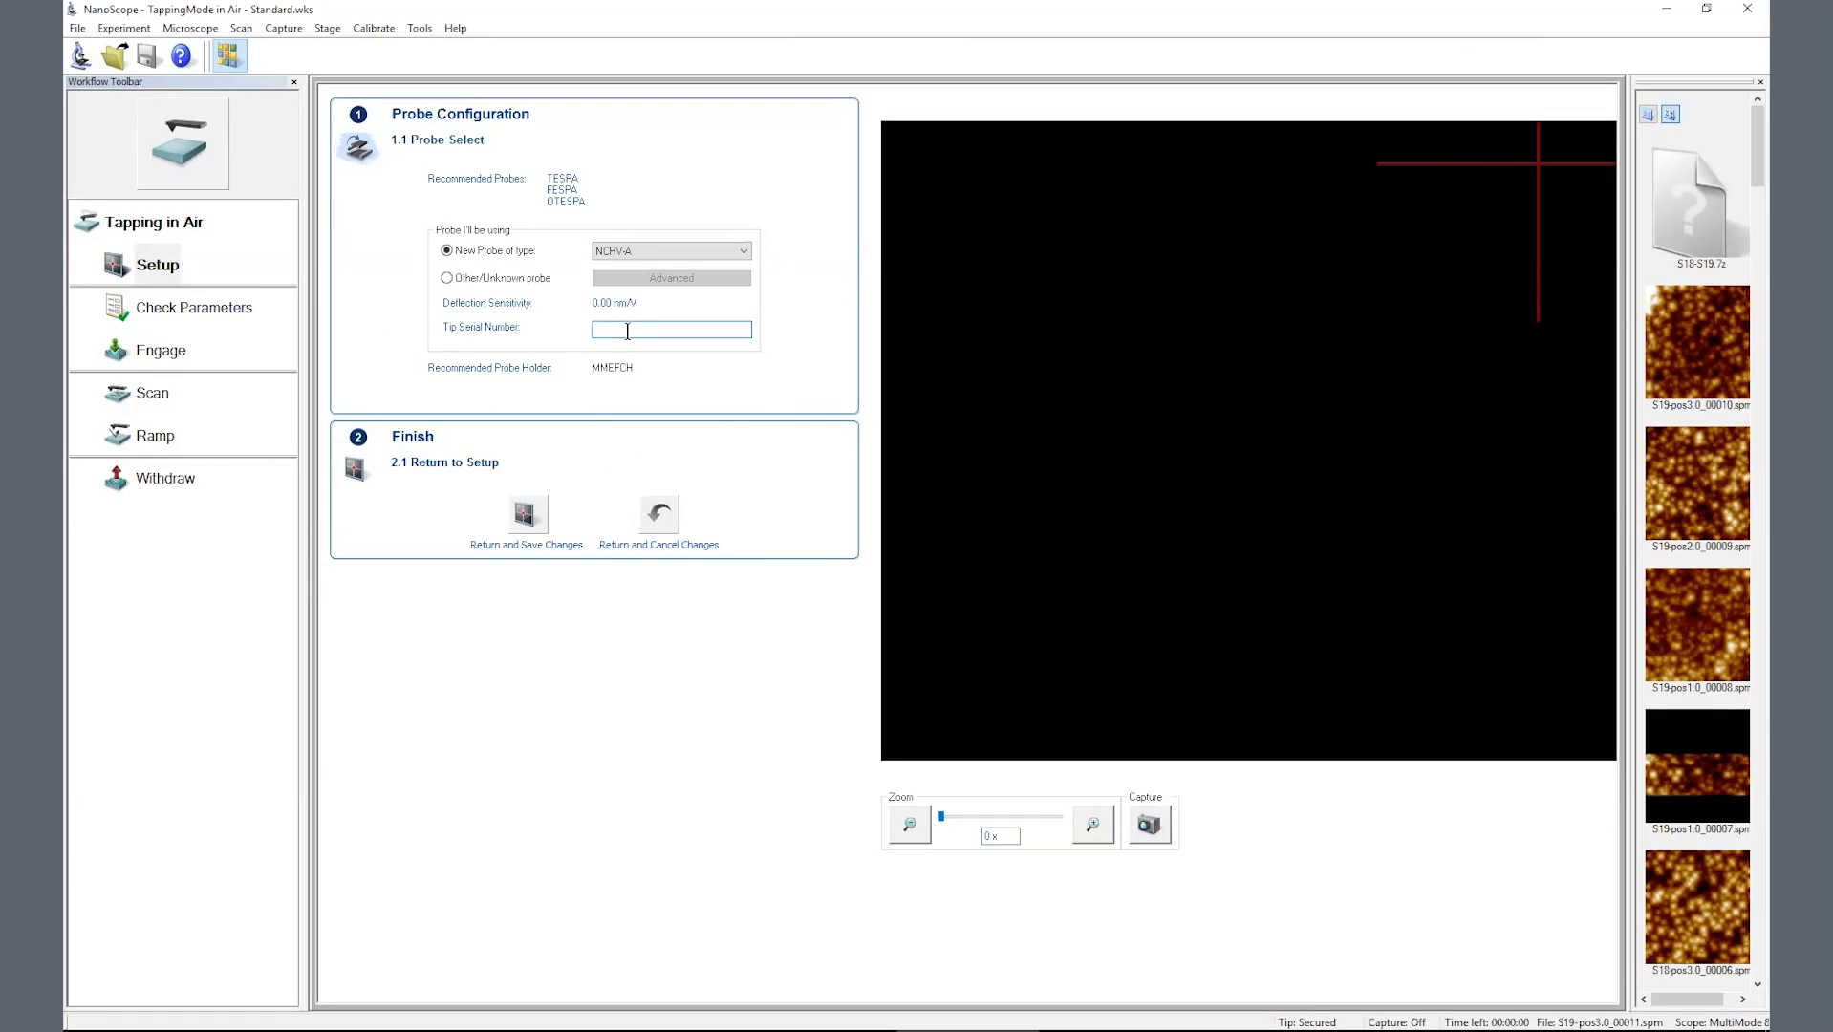
pyautogui.write('NCHV-A')
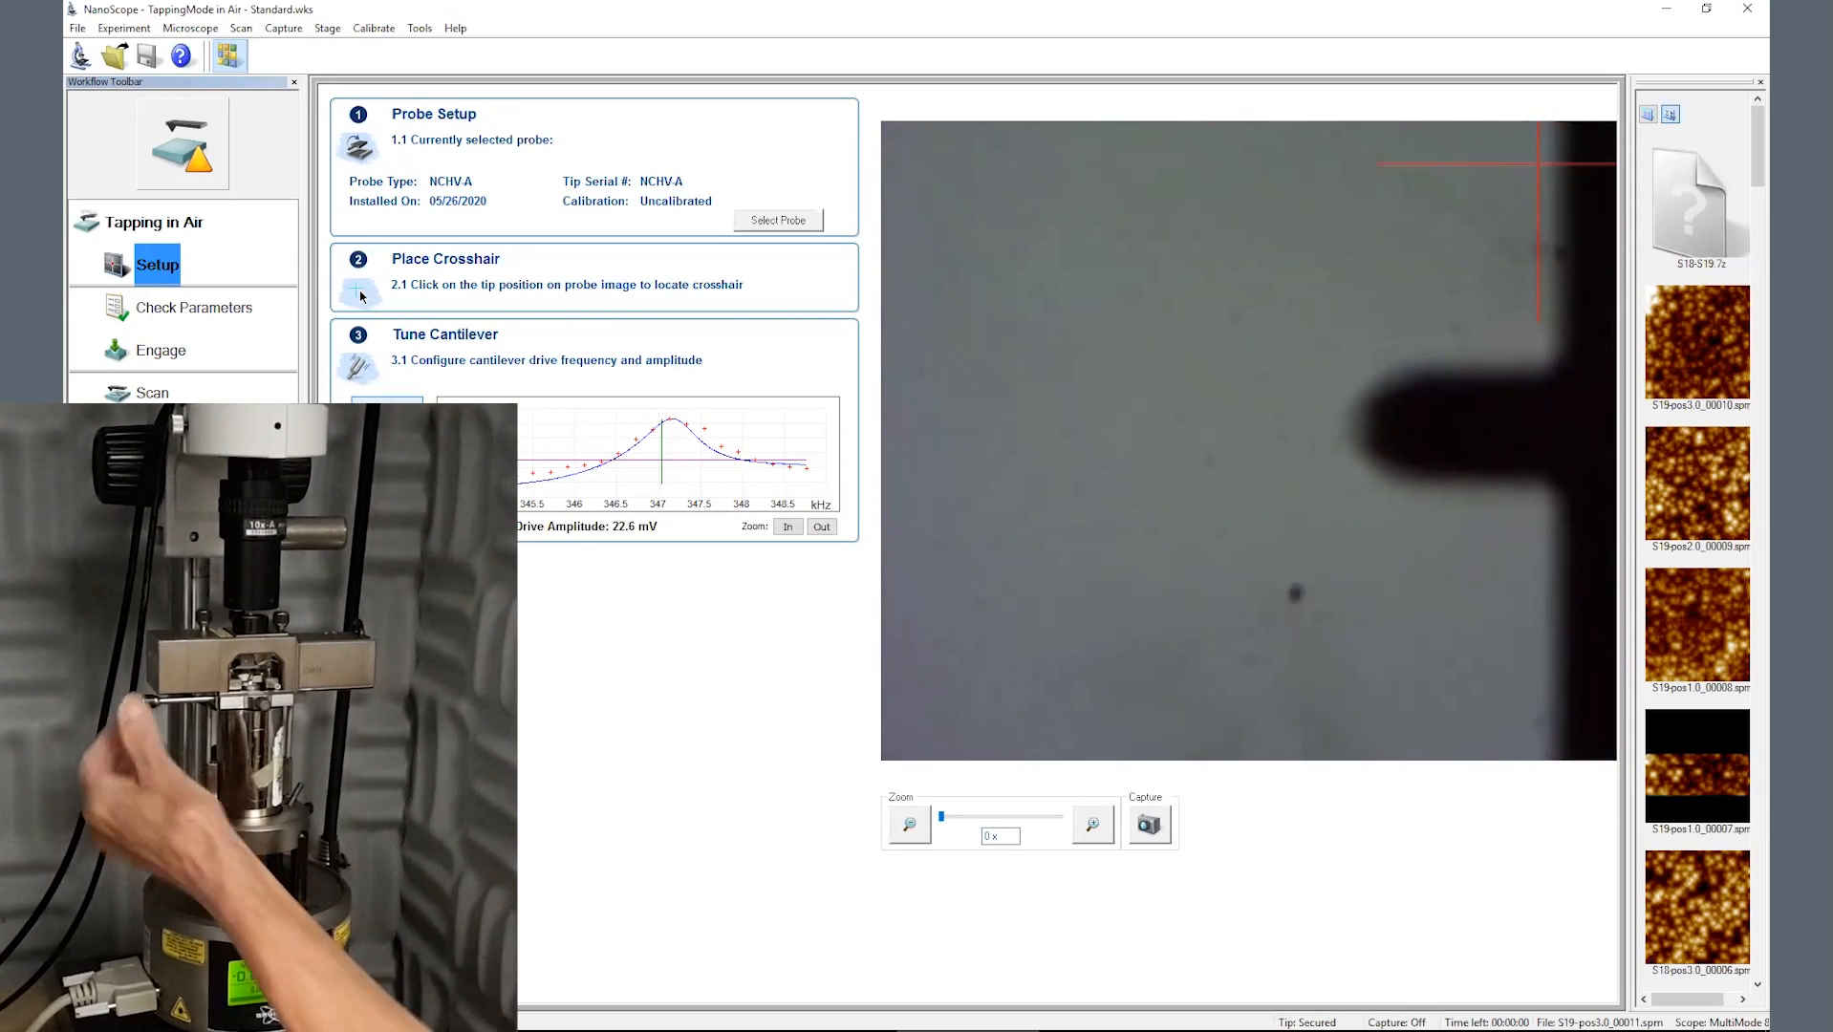
# - Check the scan parameters including scan size, then engage the tip to start scanning
pyautogui.click(195, 306)
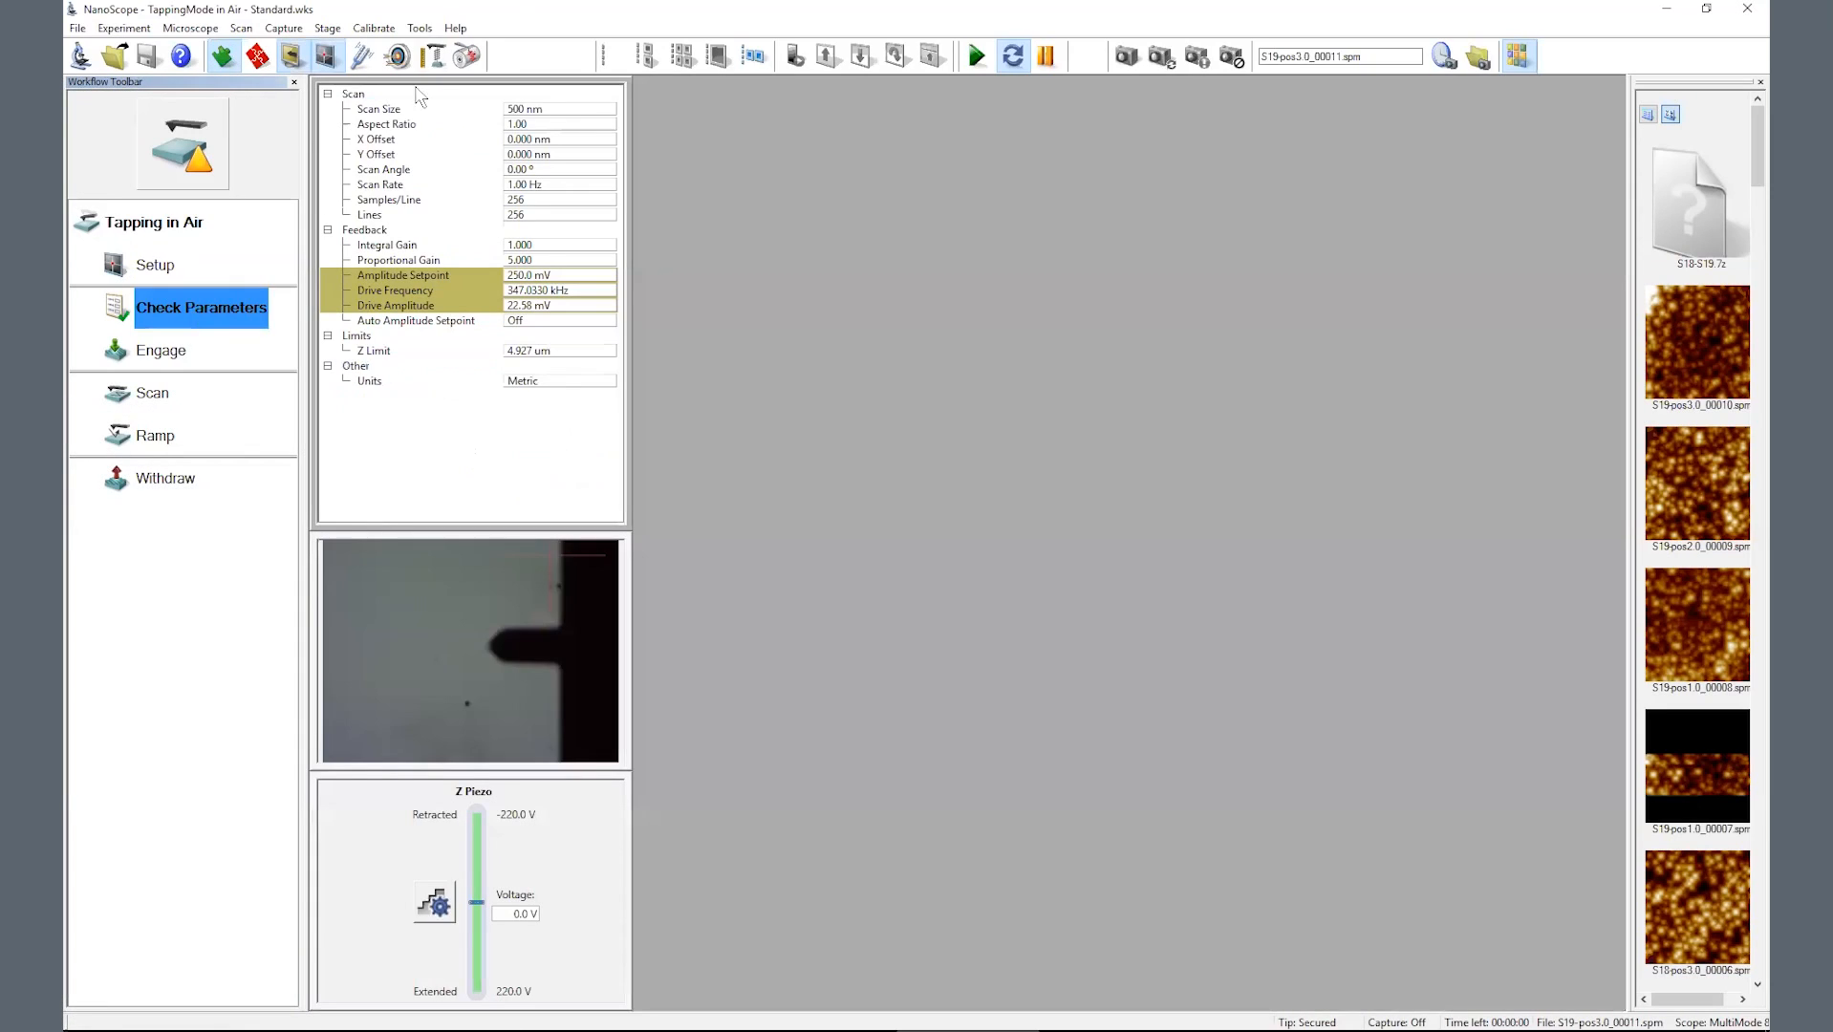
pyautogui.click(558, 109)
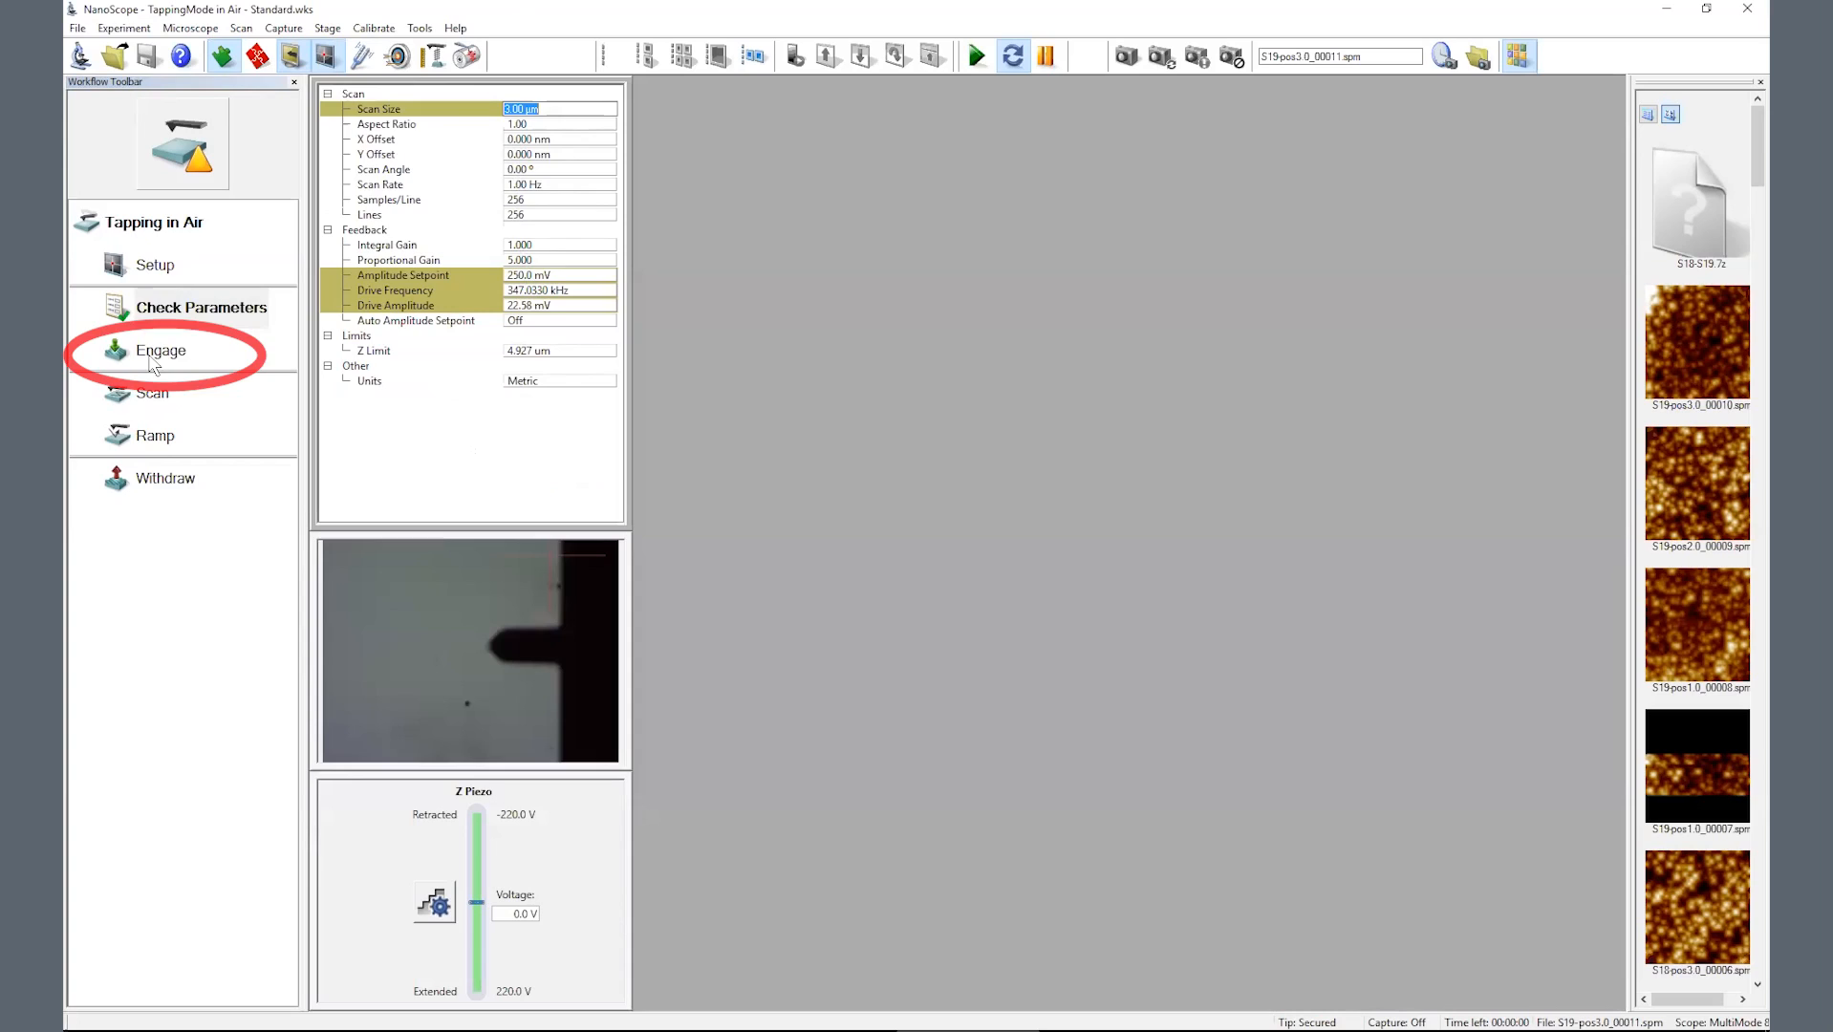
pyautogui.click(161, 350)
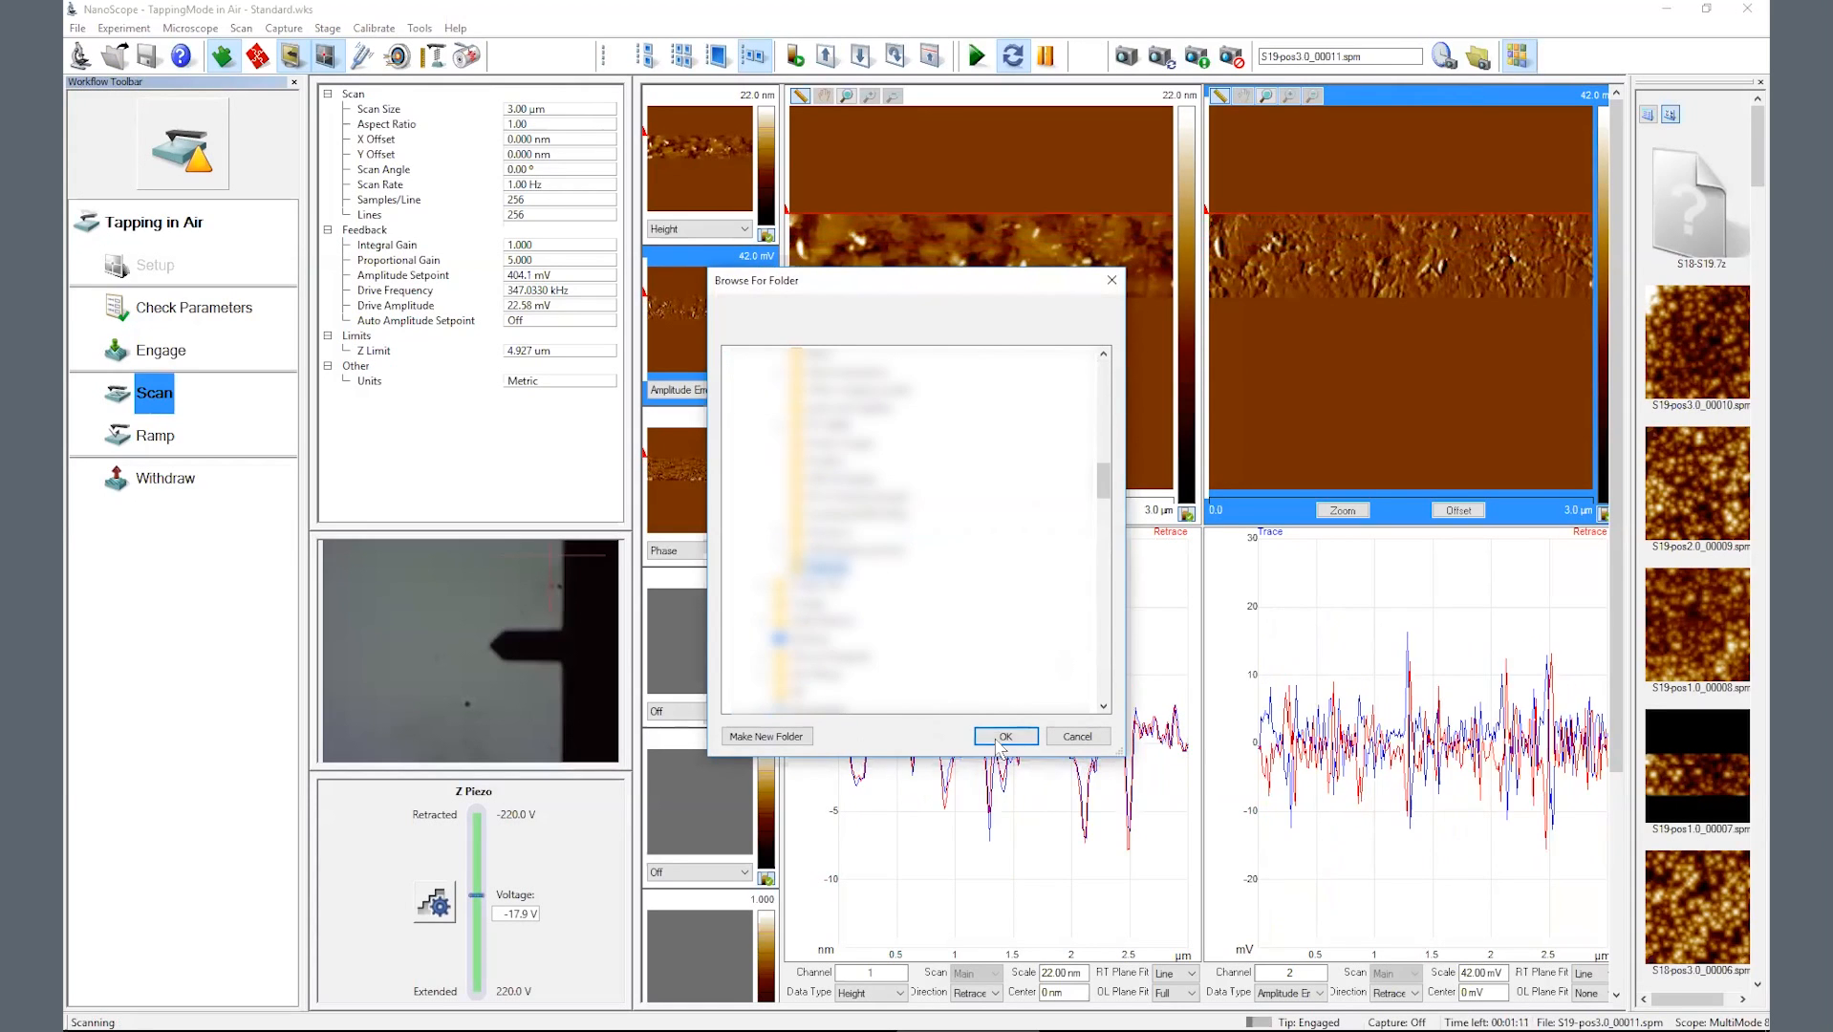
# - Confirm the tungsten capture folder and begin editing the integral gain
pyautogui.click(1004, 736)
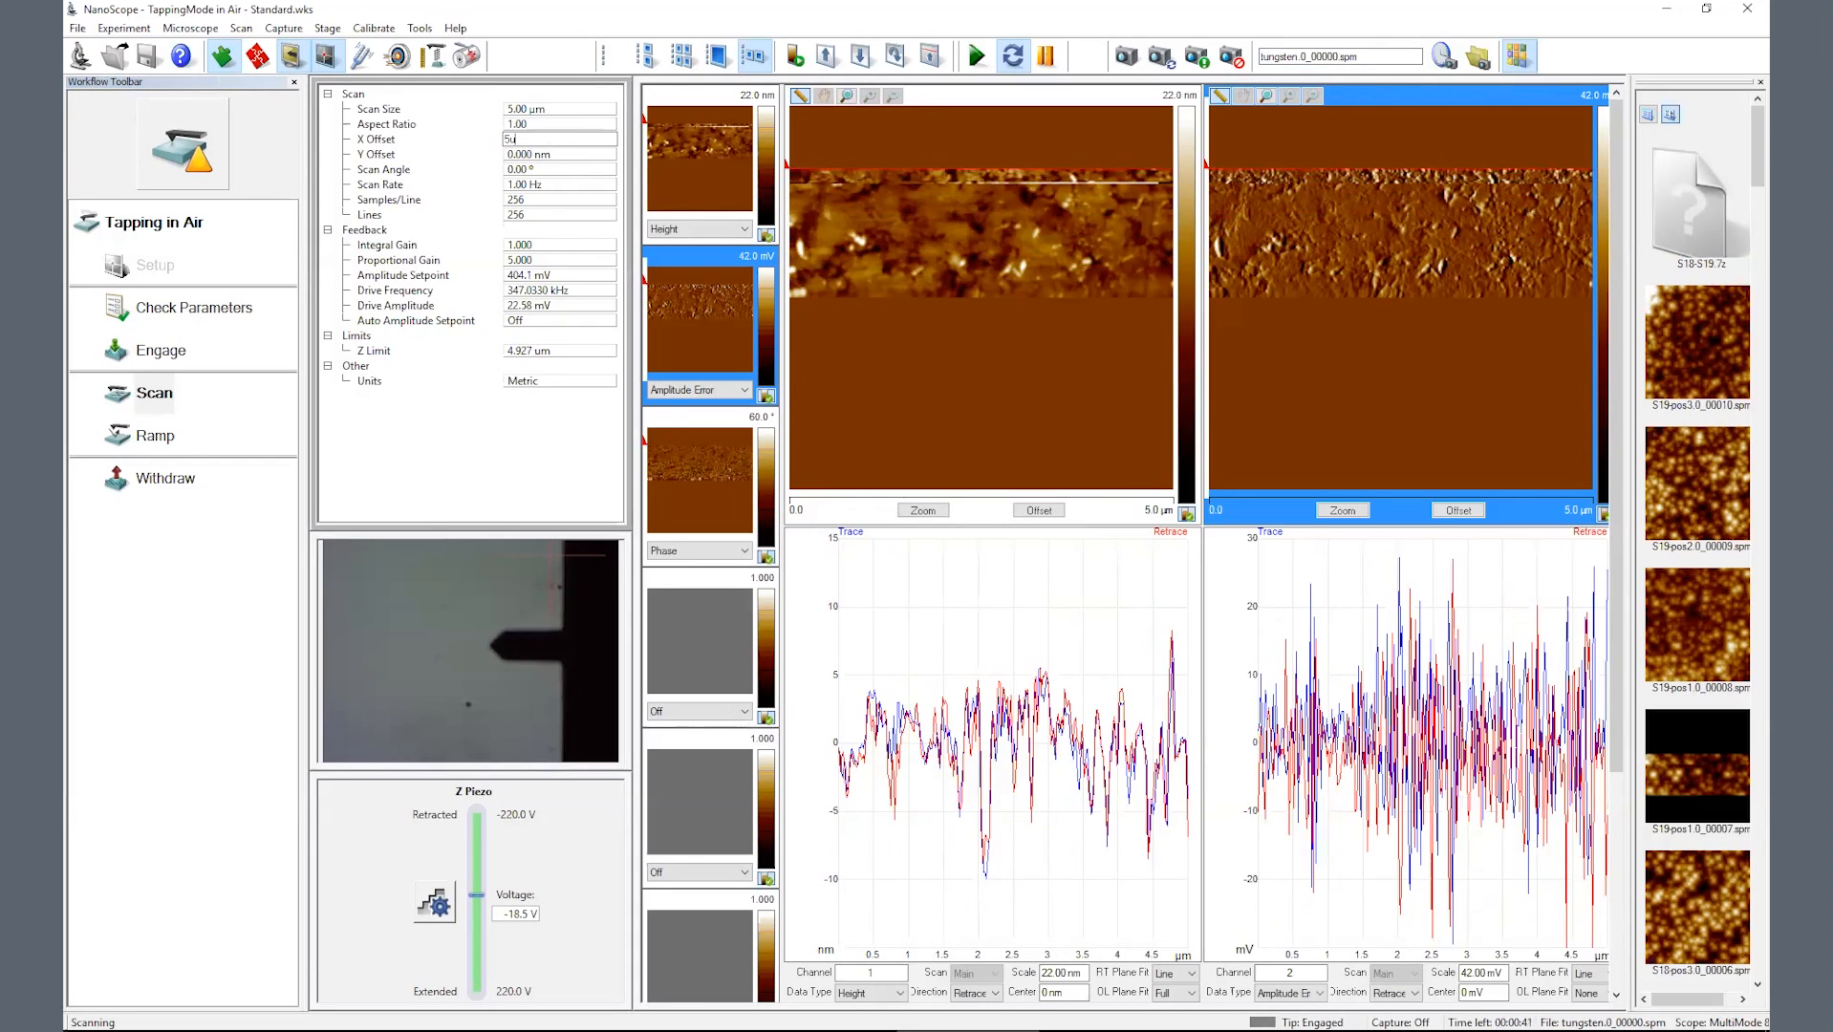
pyautogui.click(558, 139)
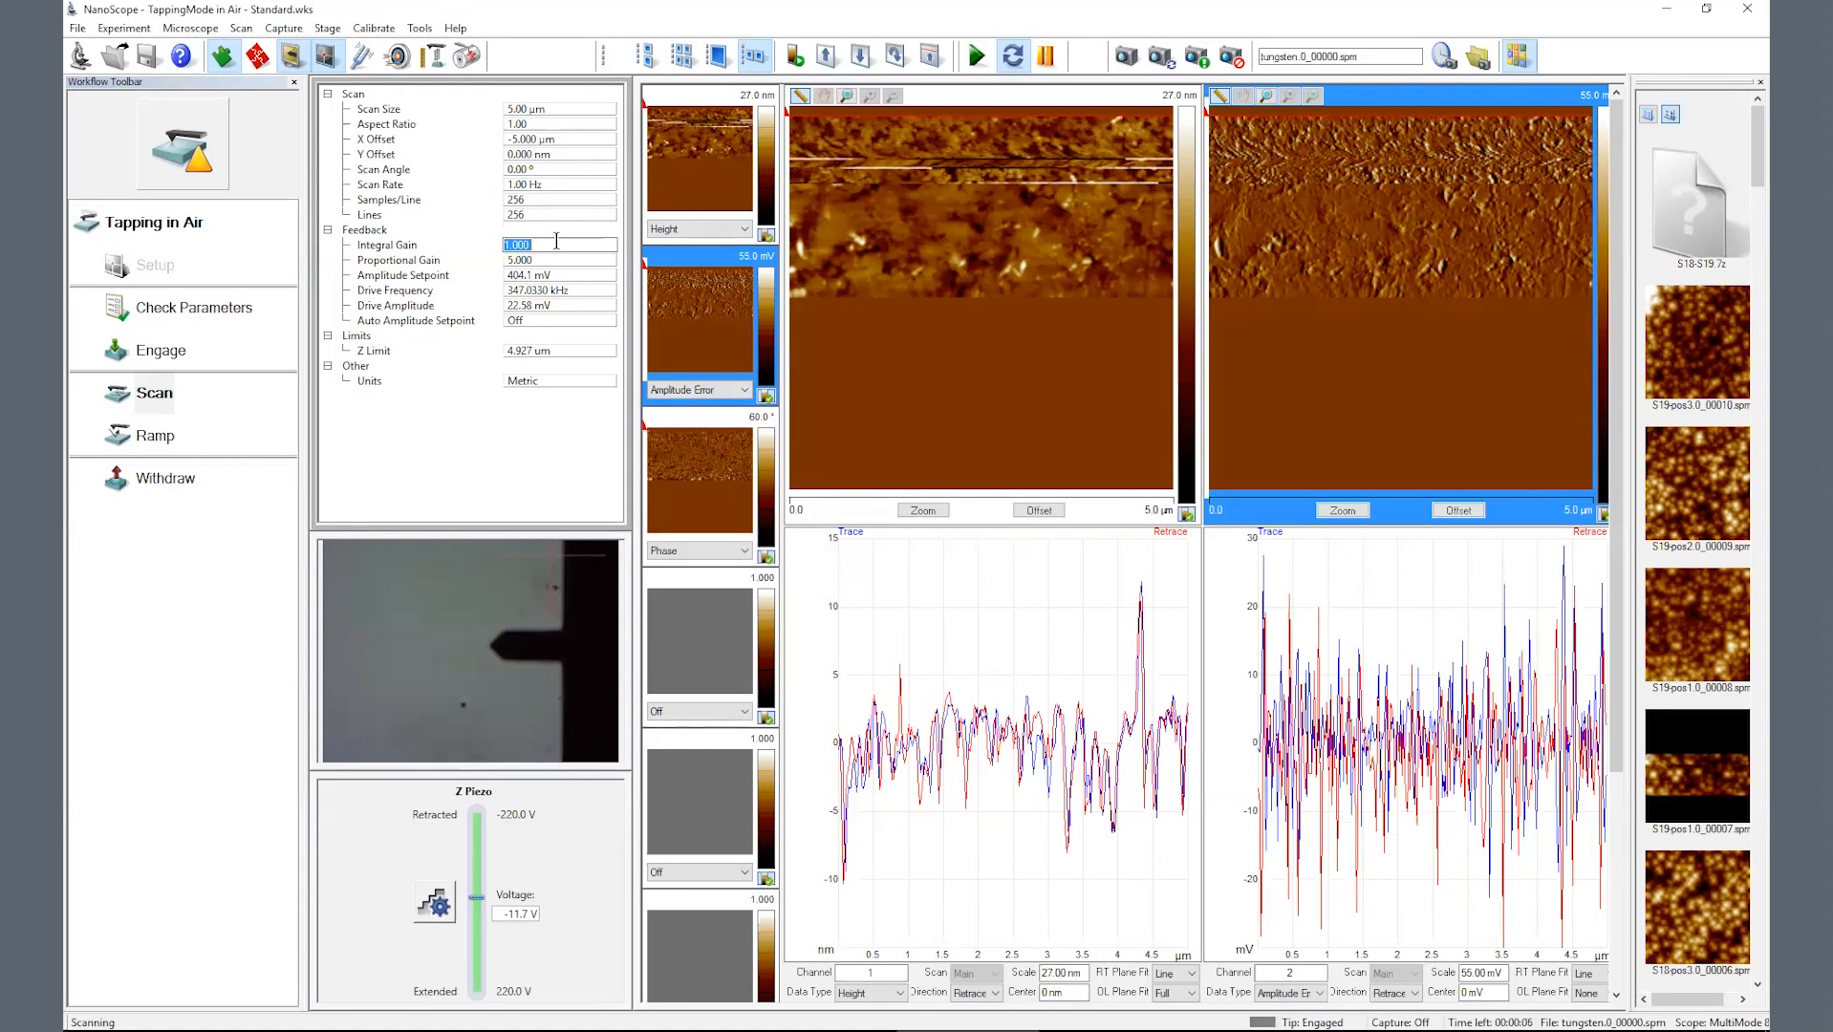
# - Enter new Integral and Proportional Gain values for the feedback loop
pyautogui.write('2.000')
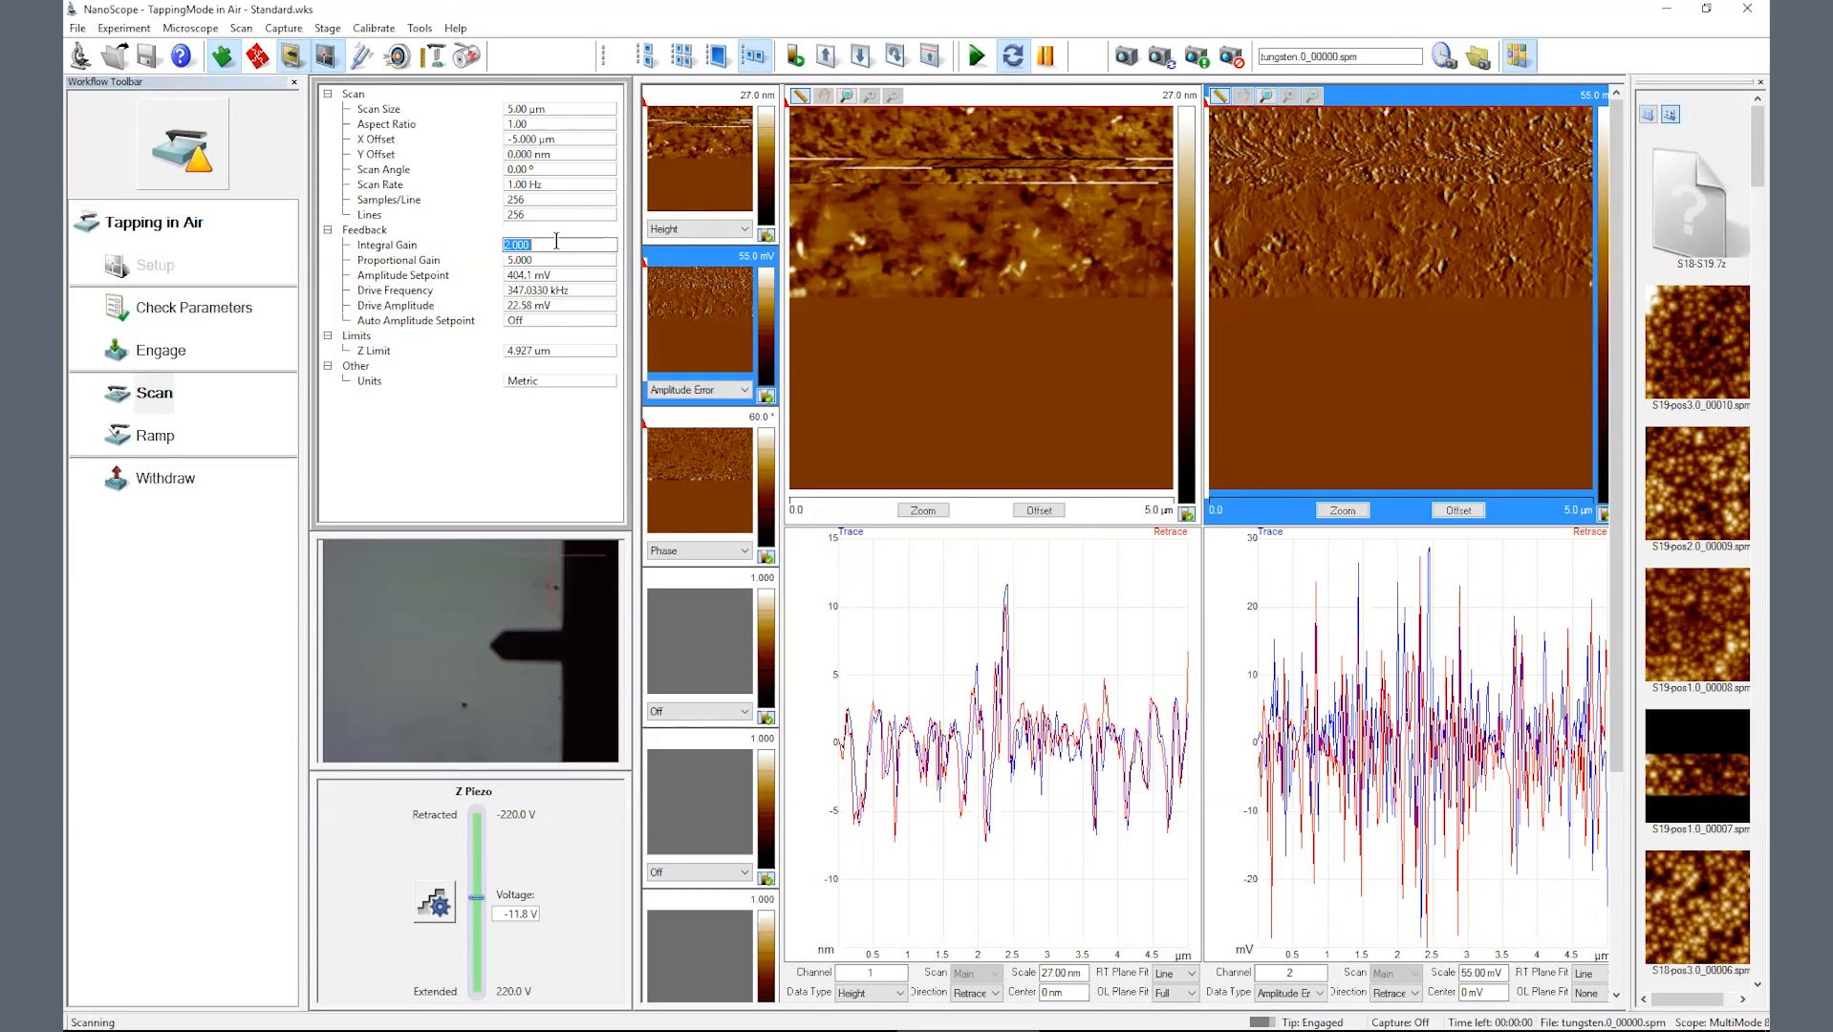
pyautogui.write('0.500')
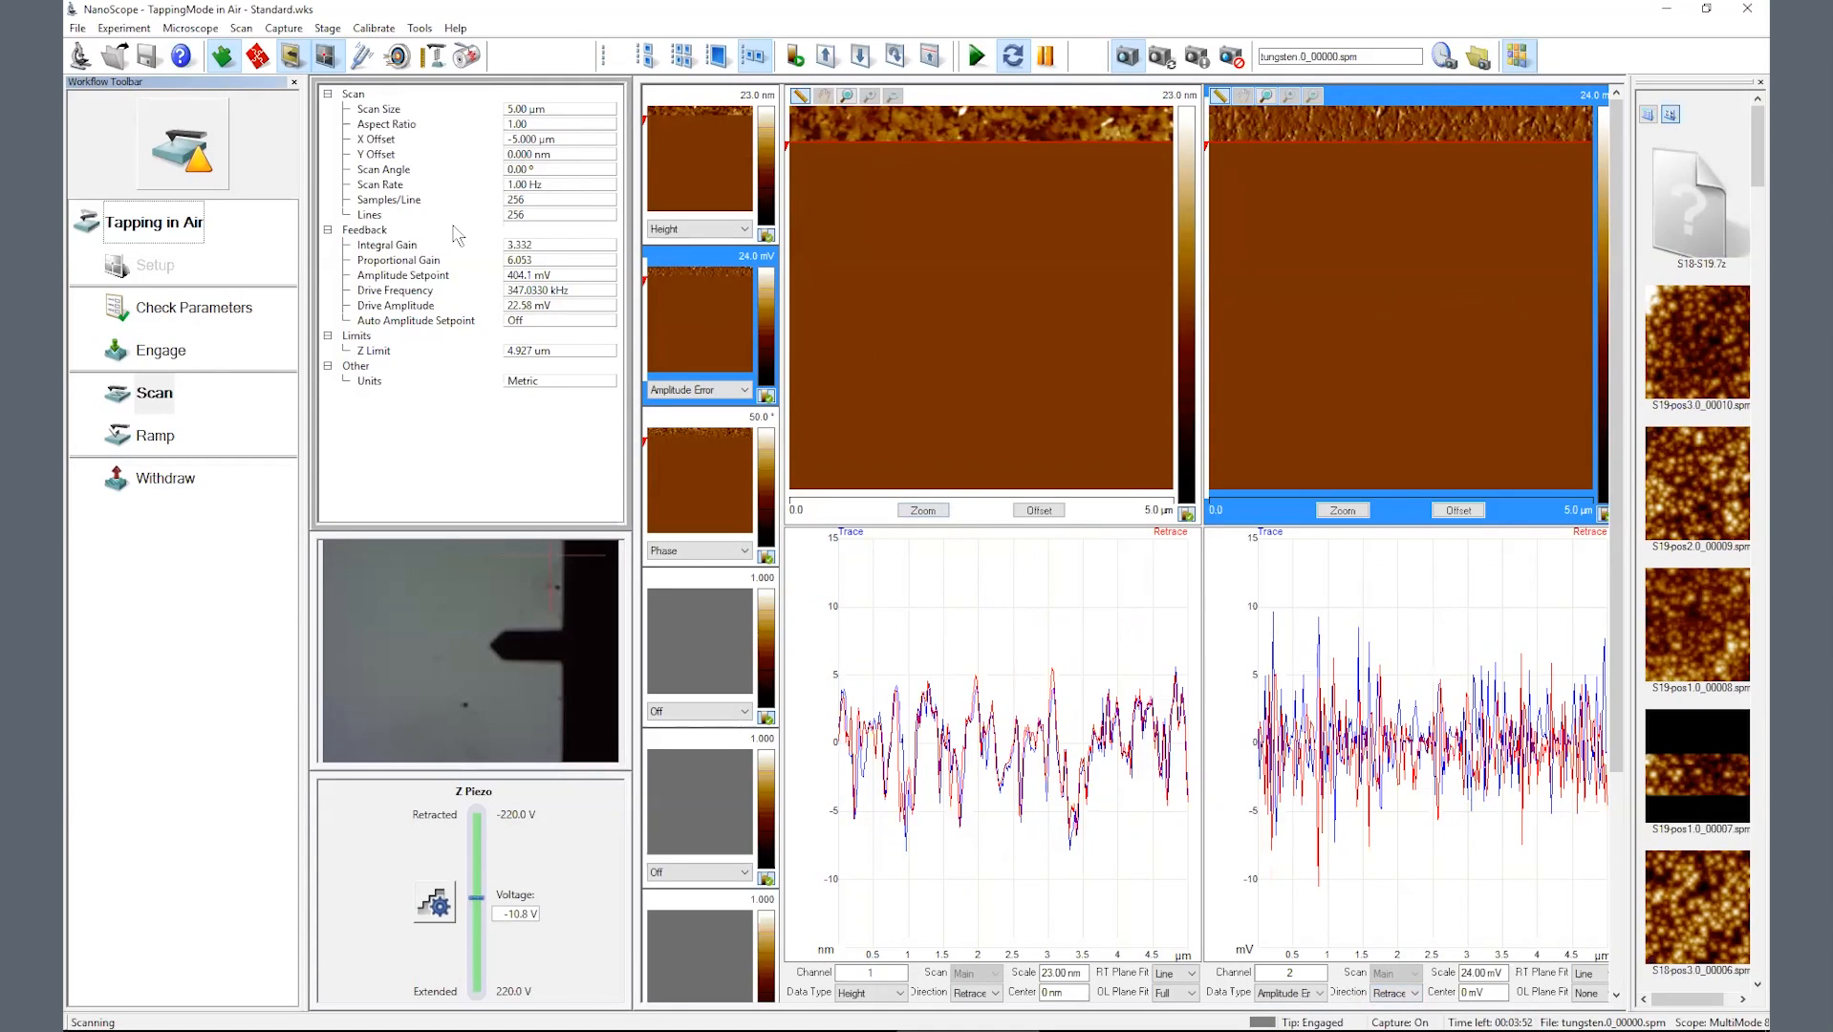
pyautogui.moveTo(923, 510)
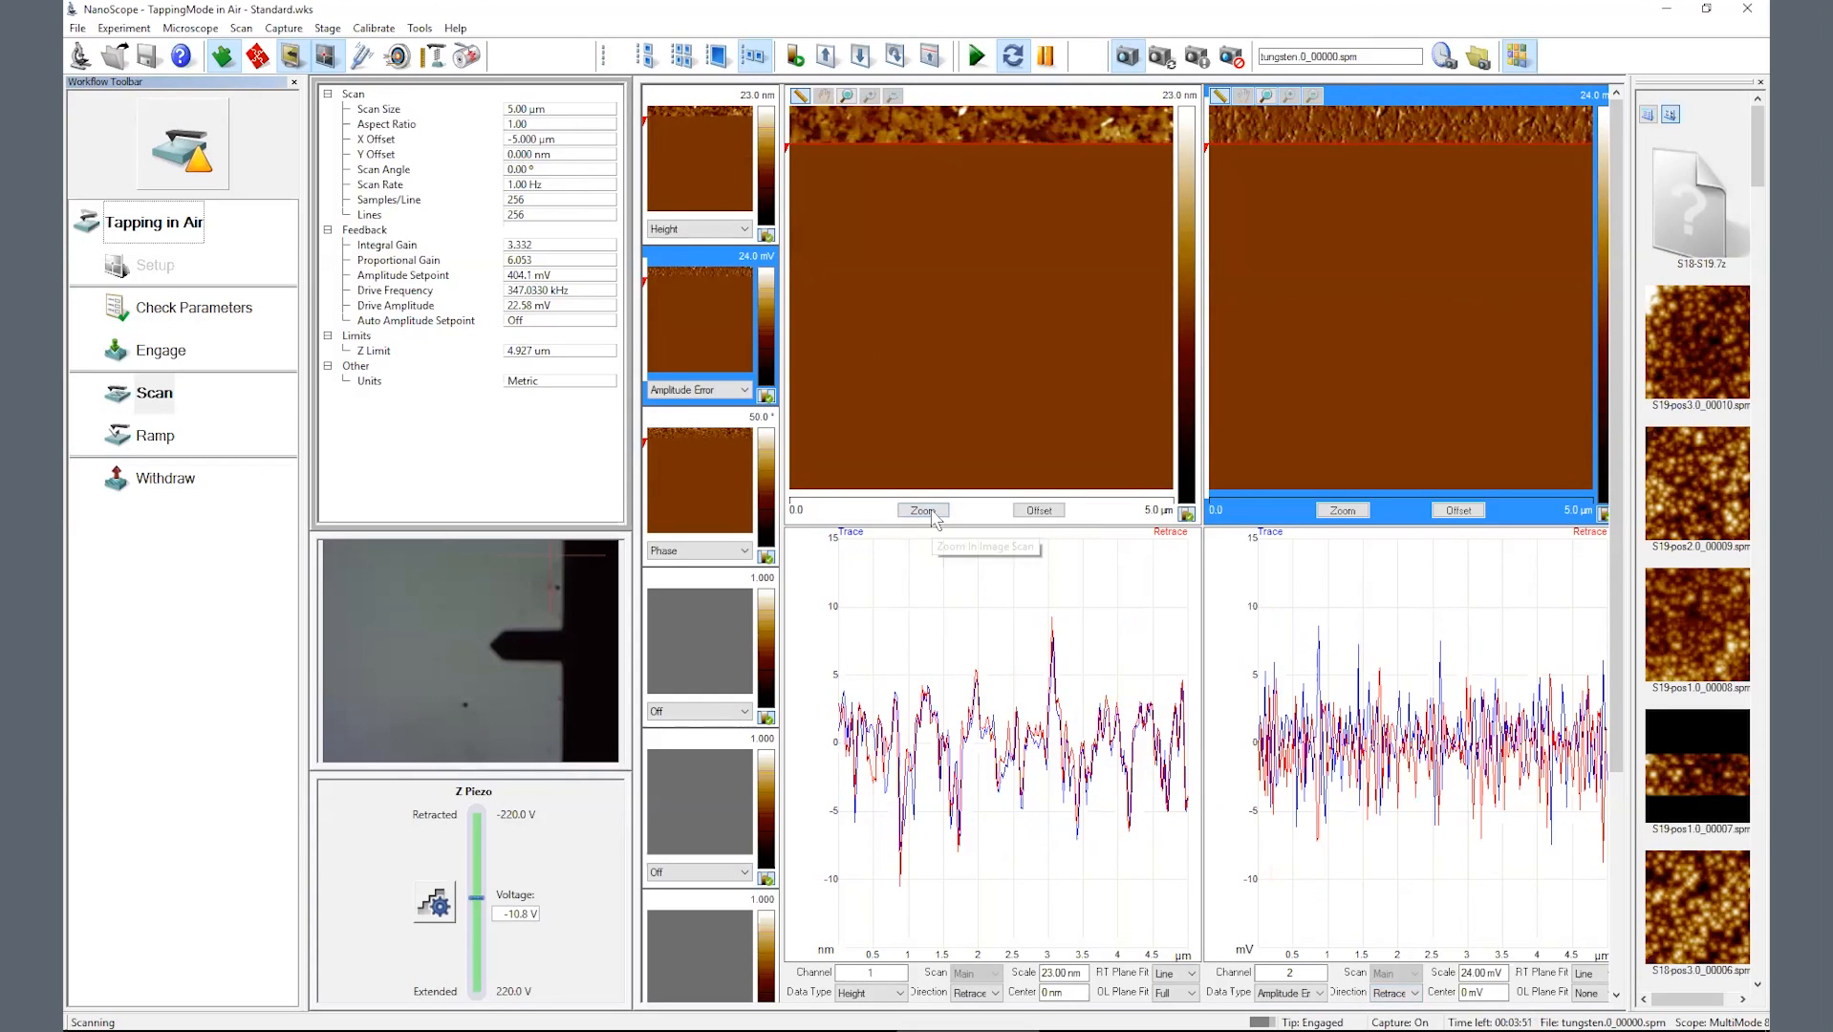
# - Zoom into a boxed region in the upper part of the height image
pyautogui.click(923, 510)
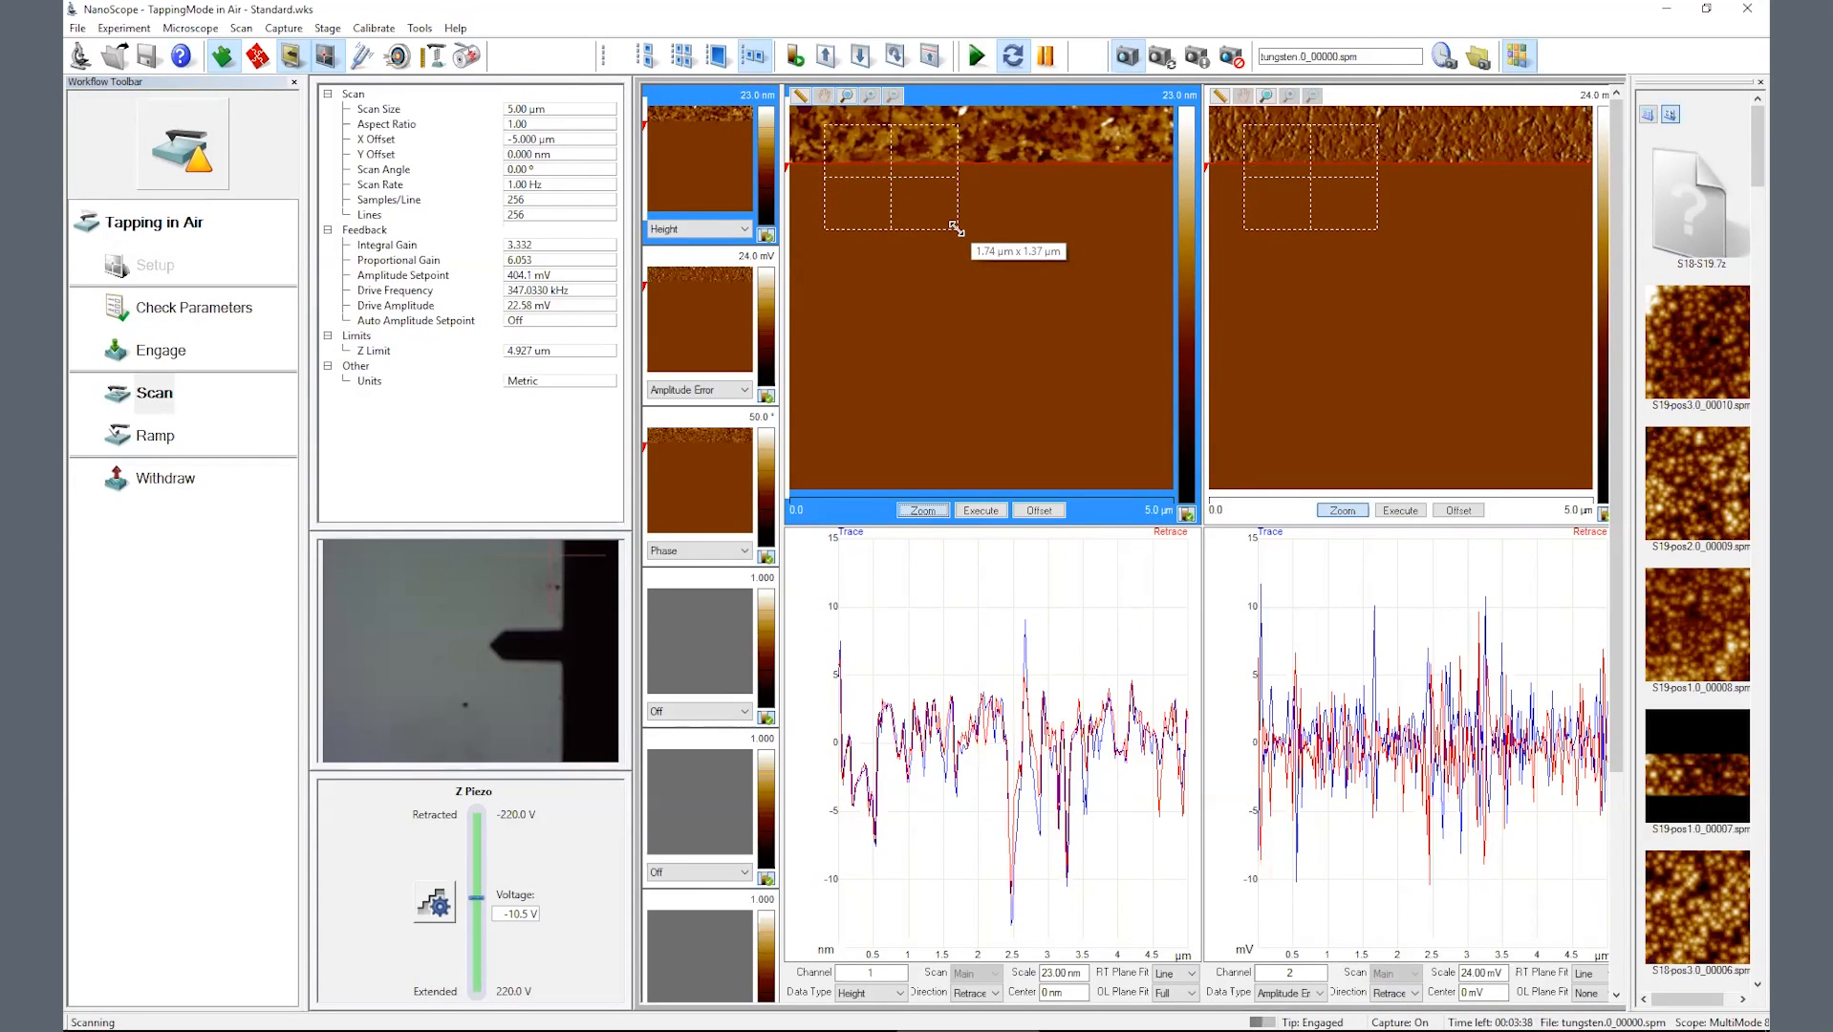
pyautogui.moveTo(956, 224); pyautogui.dragTo(1004, 210)
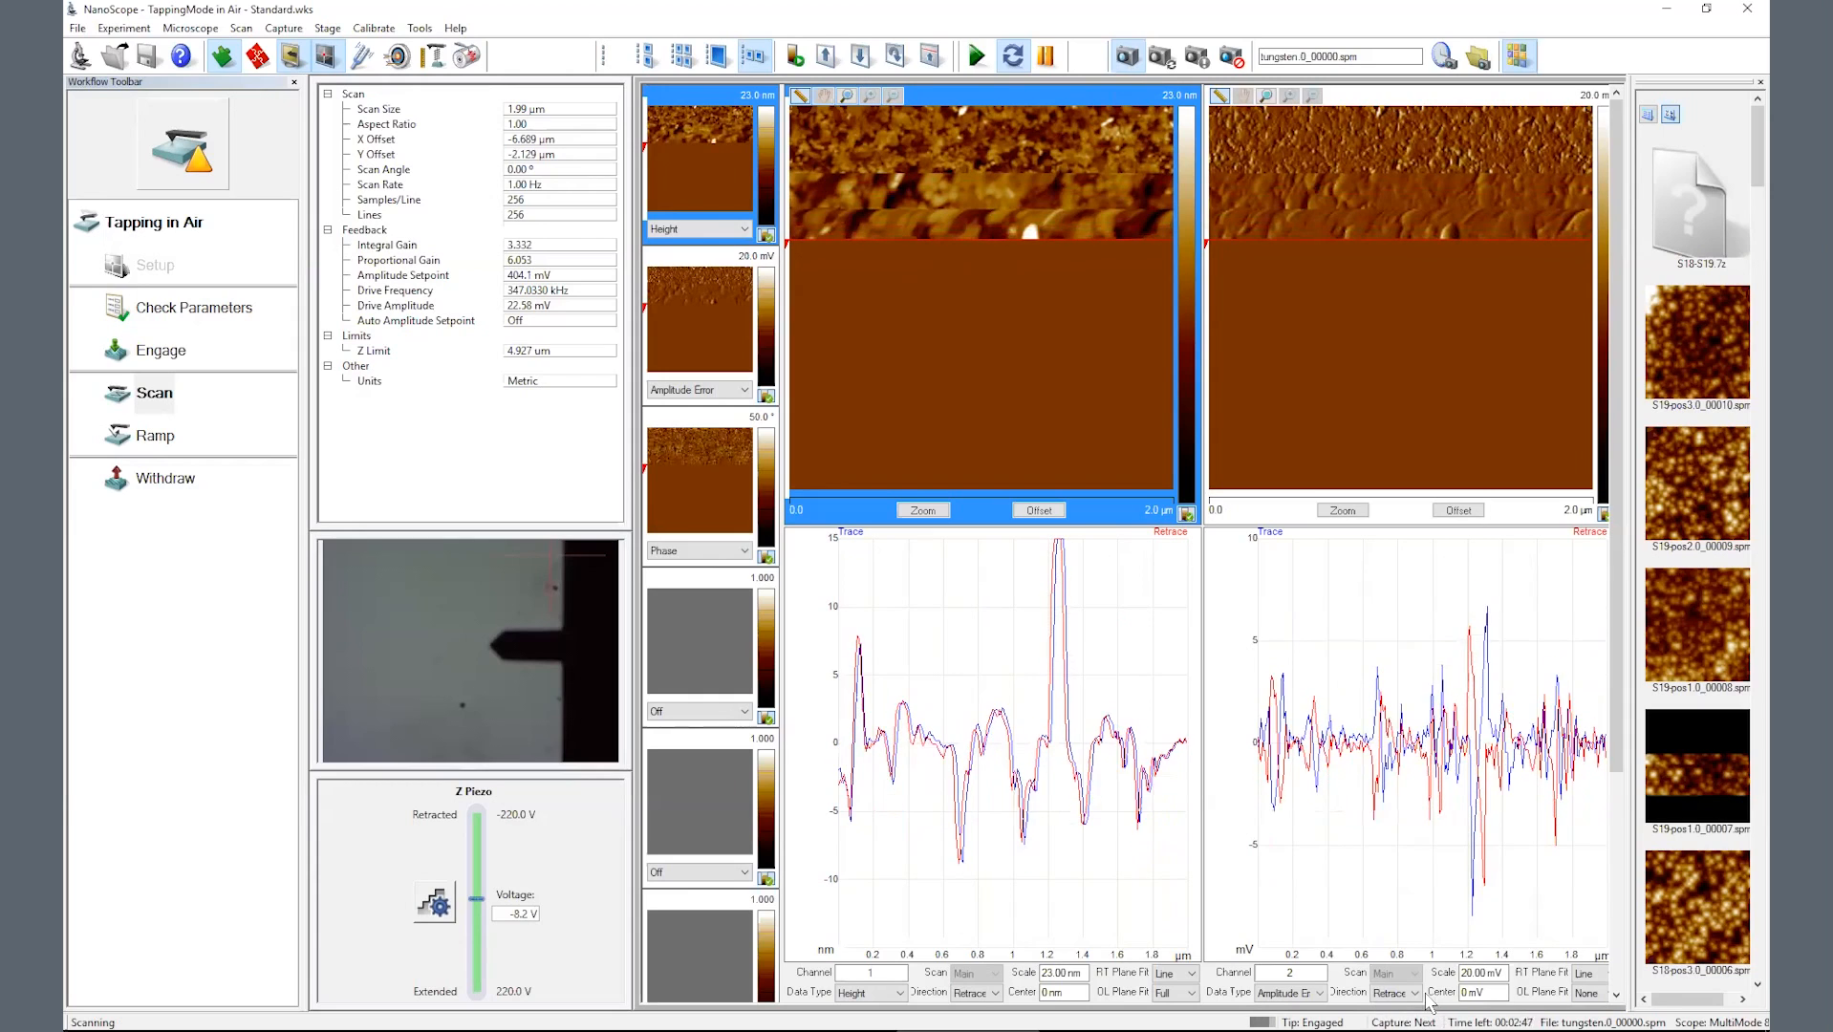
# - Withdraw the tip repeatedly until the status reads Tip is Withdrawn
pyautogui.click(165, 478)
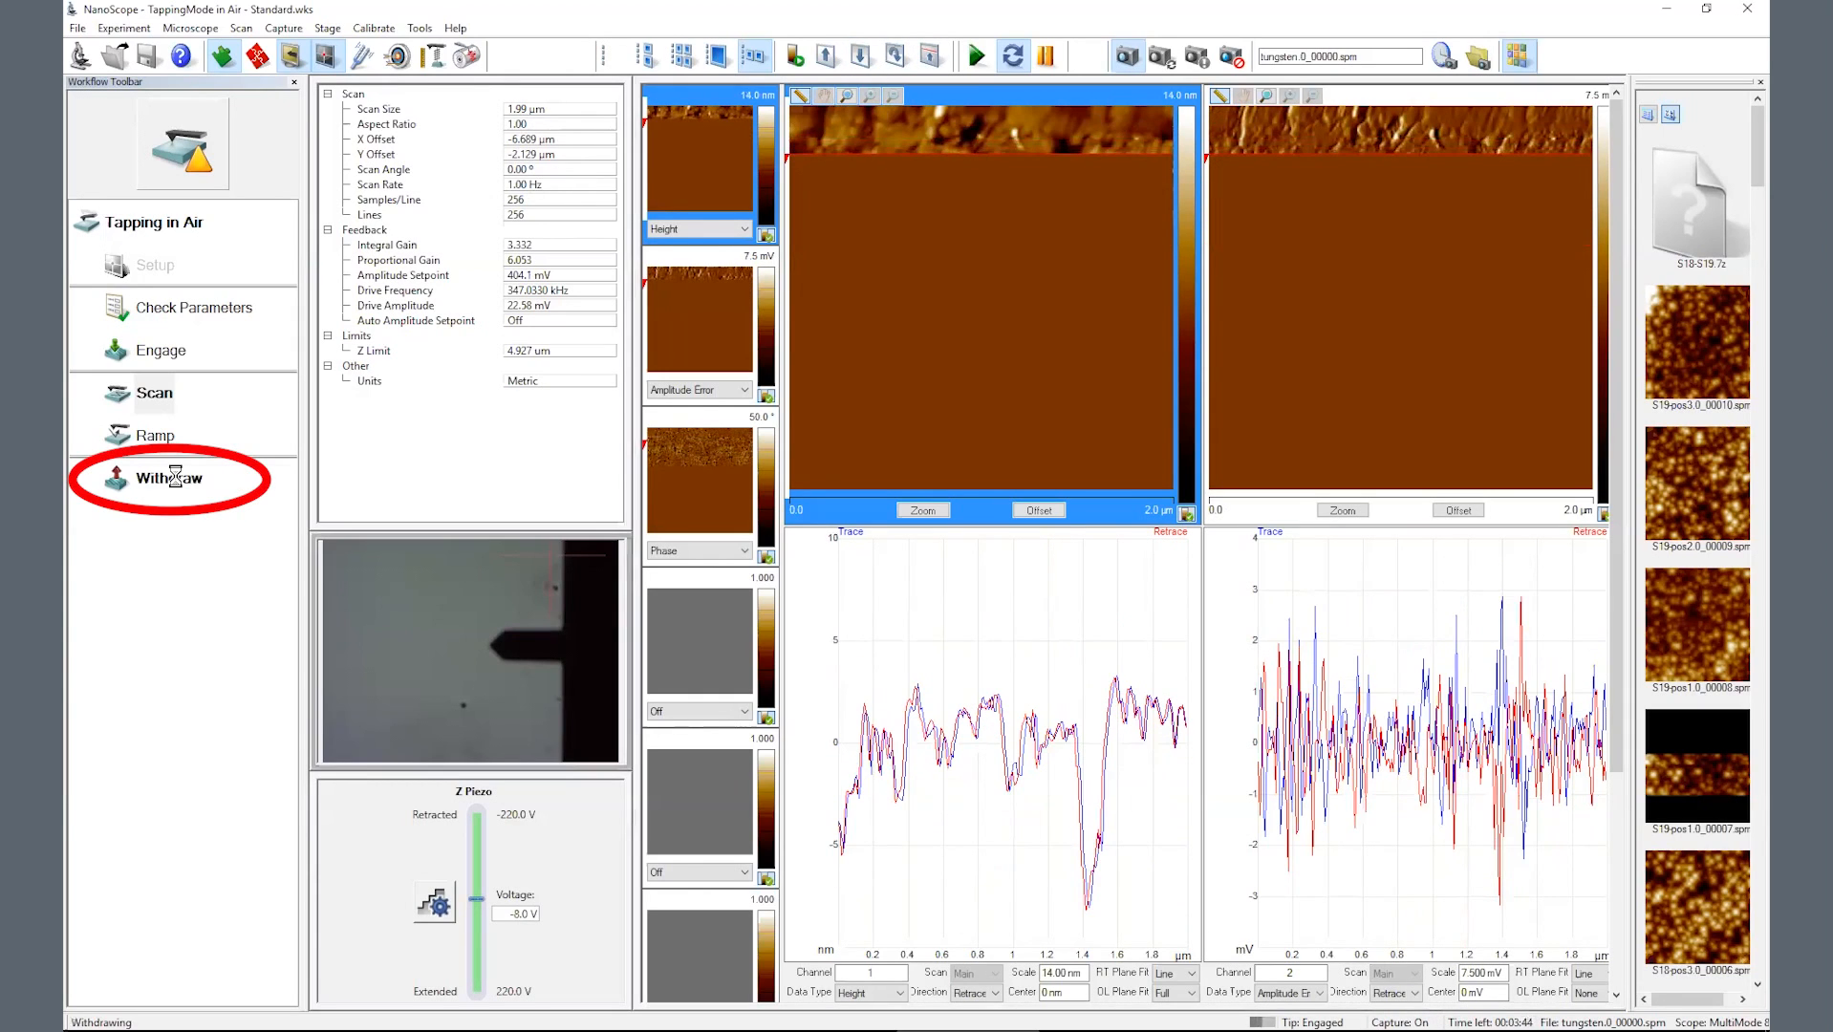
pyautogui.click(167, 478)
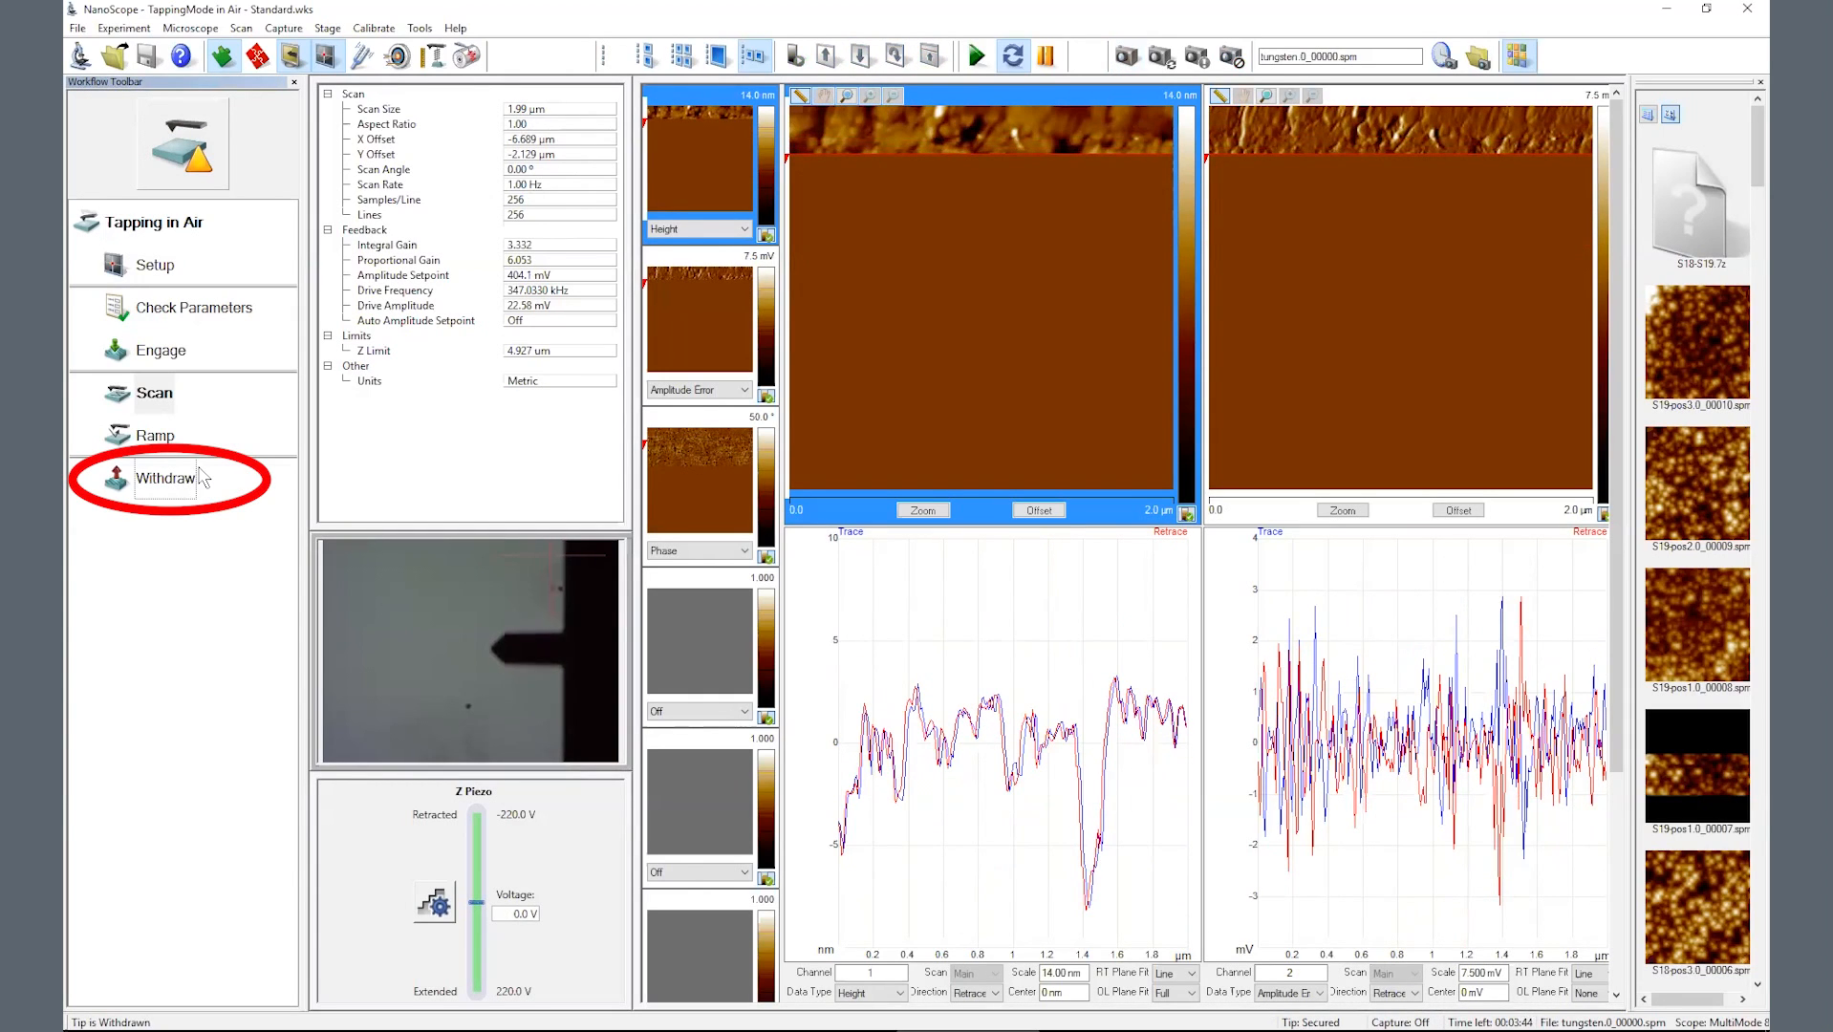
pyautogui.click(164, 478)
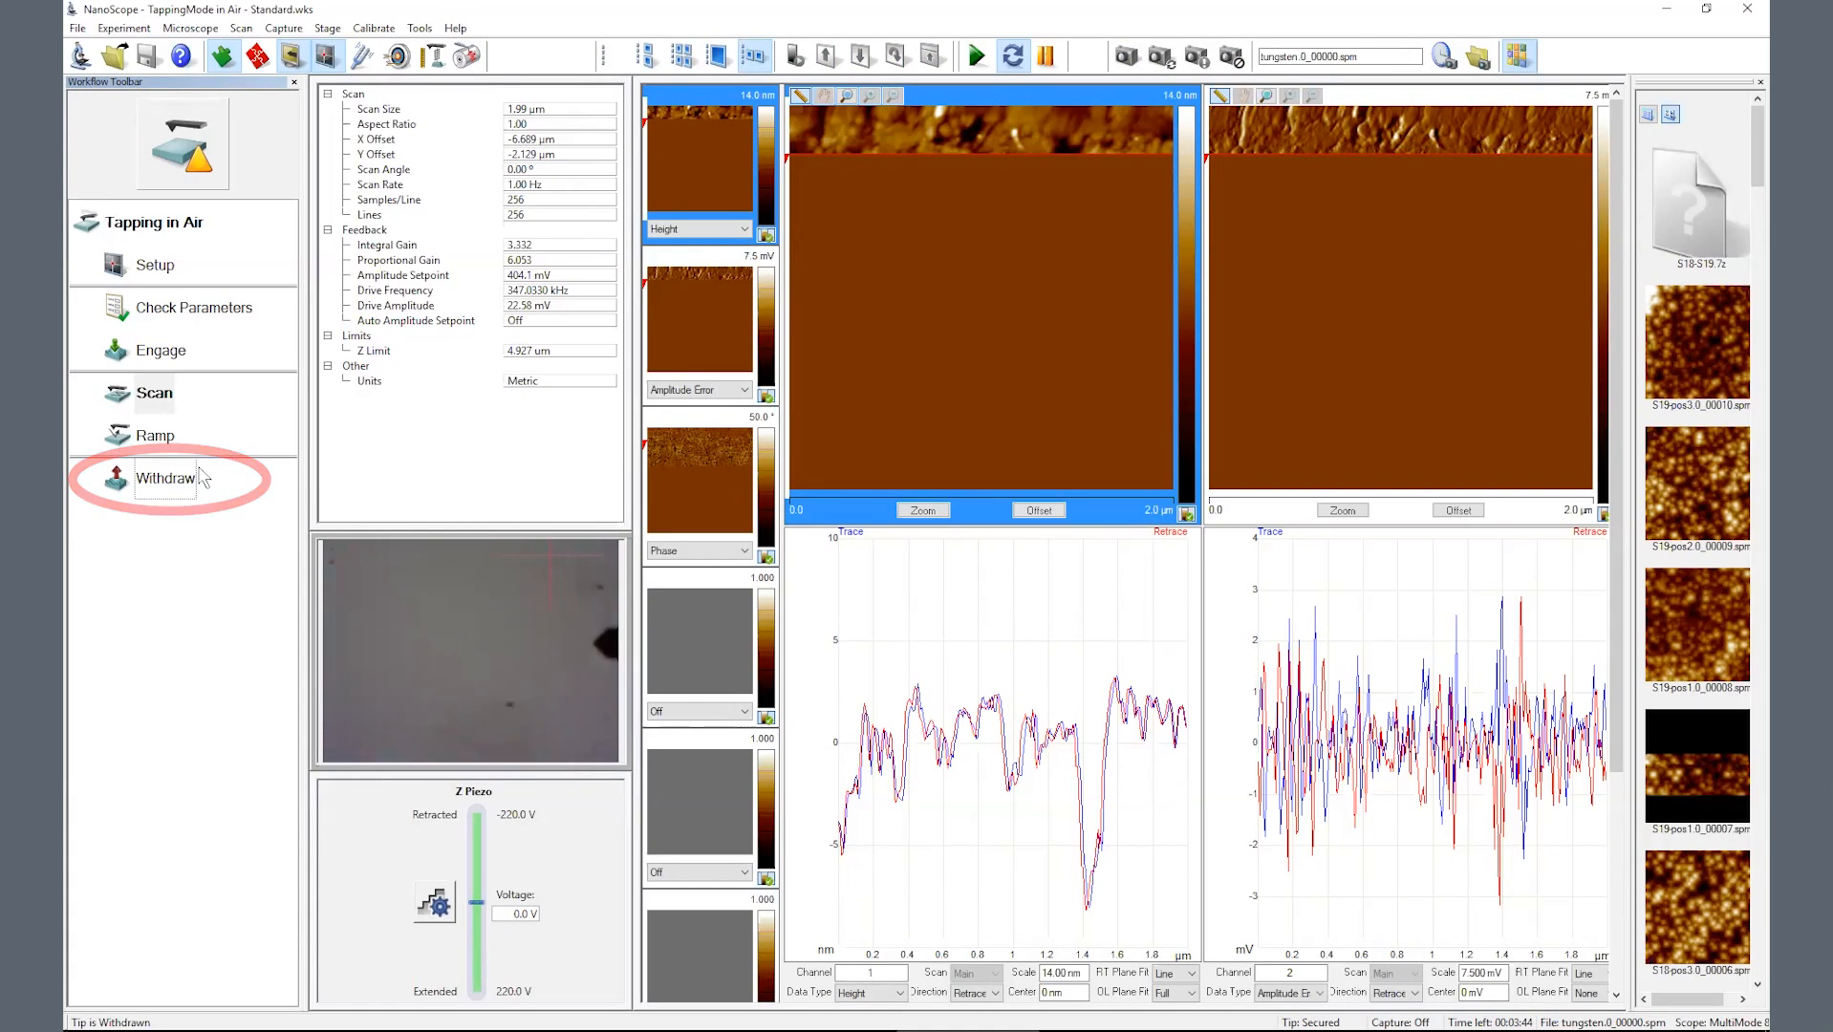